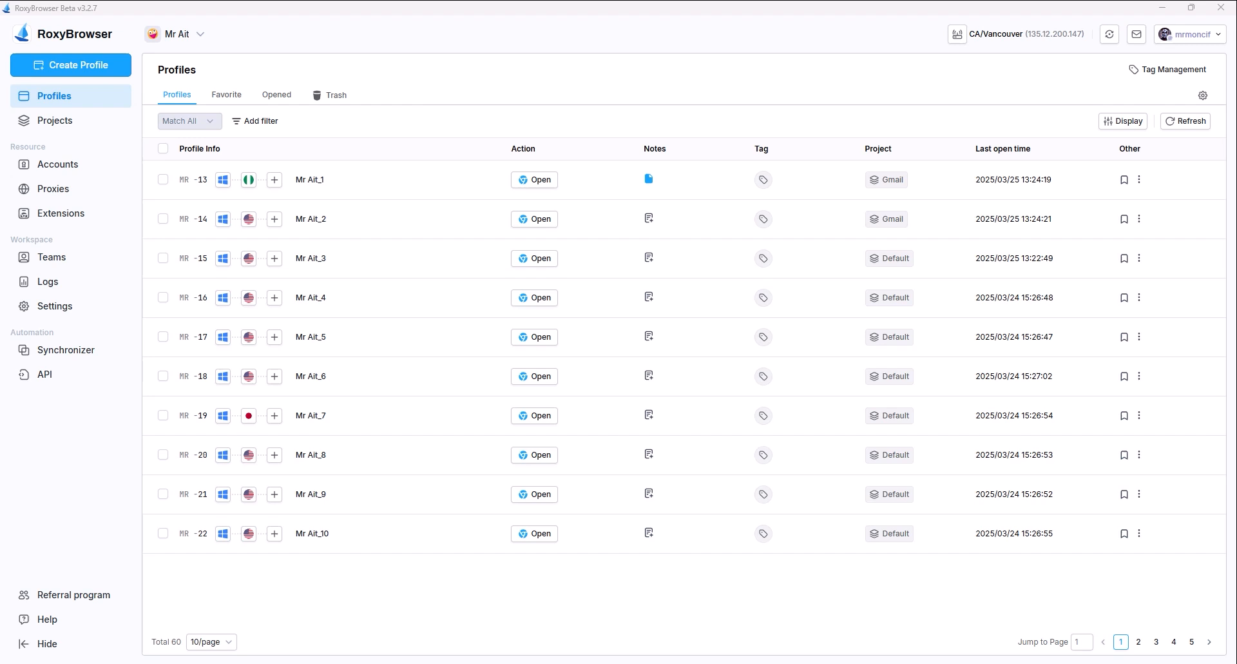
mouse_move(931, 103)
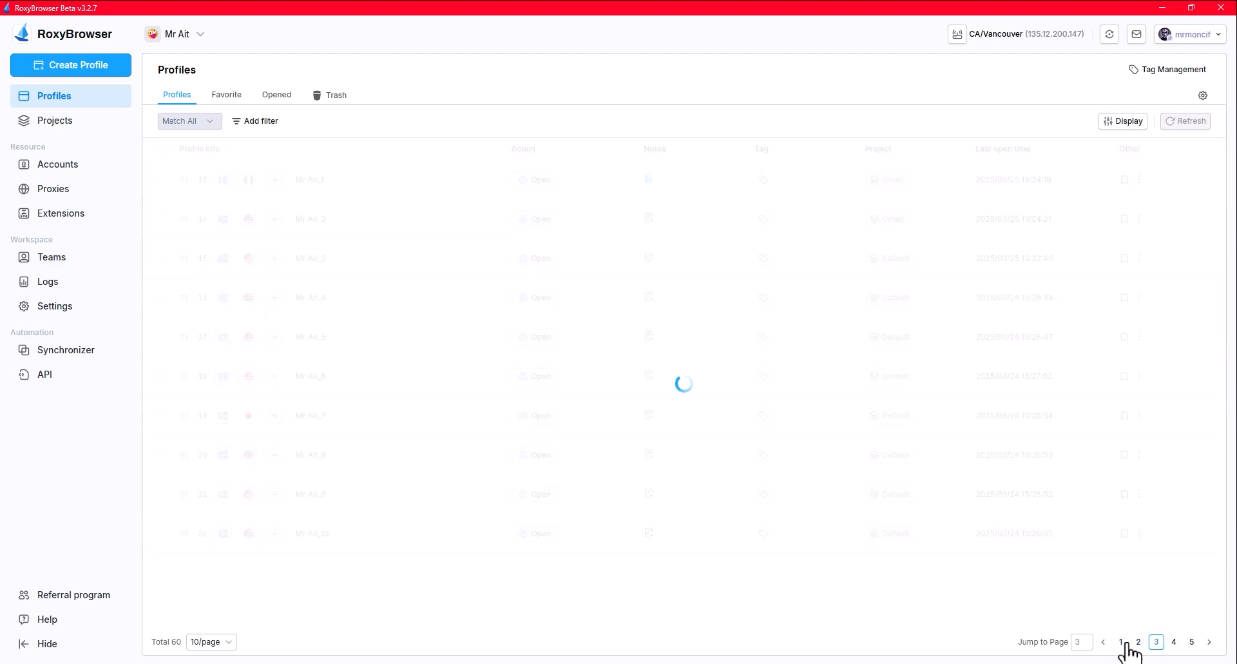
Try creating a profile, dismiss the 60/60 limit warning, and view the Gmail and Default projects
left_click(1121, 642)
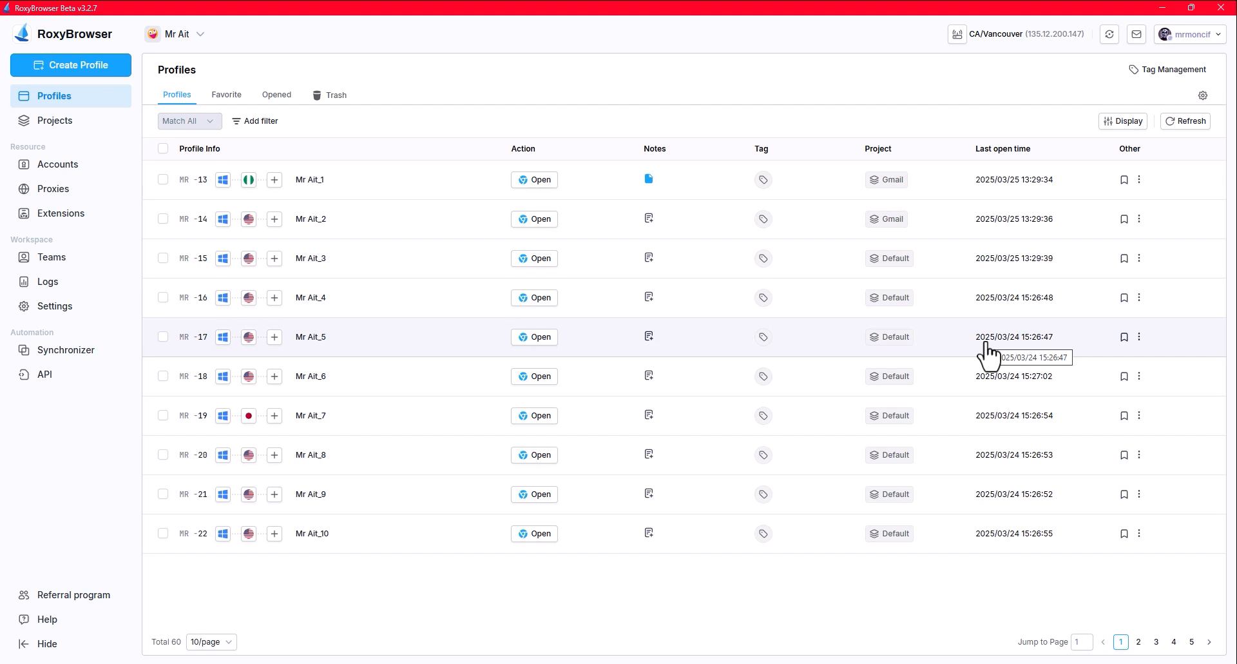
mouse_move(644, 62)
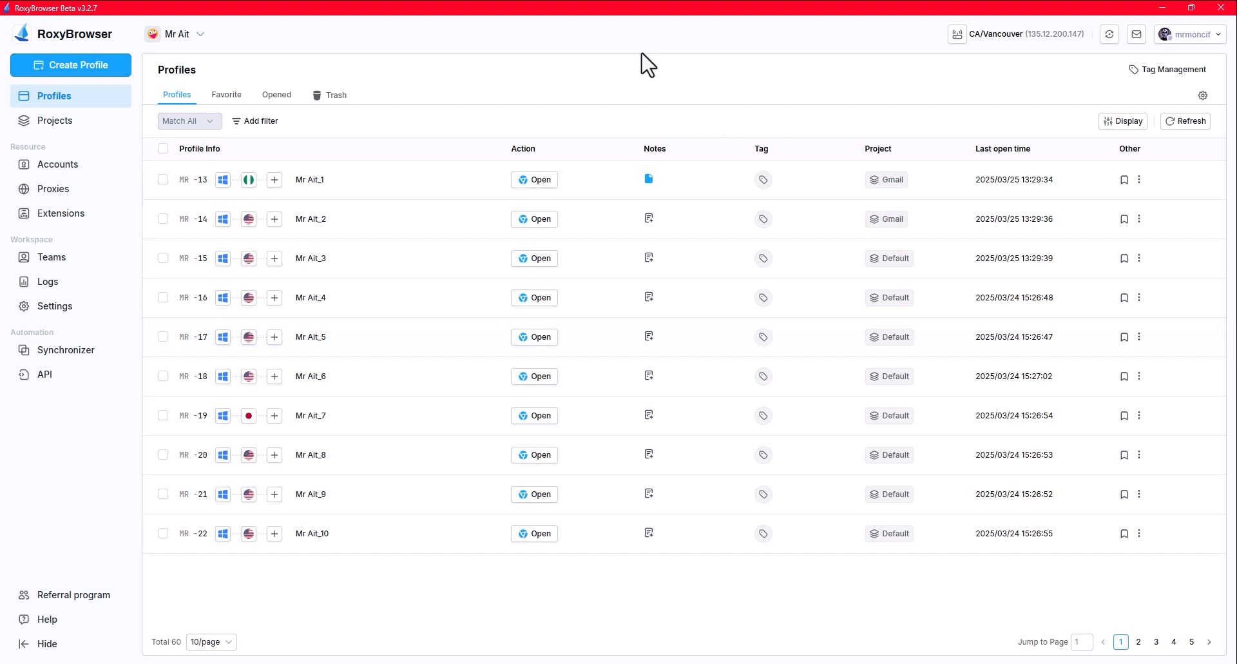
mouse_move(1190, 36)
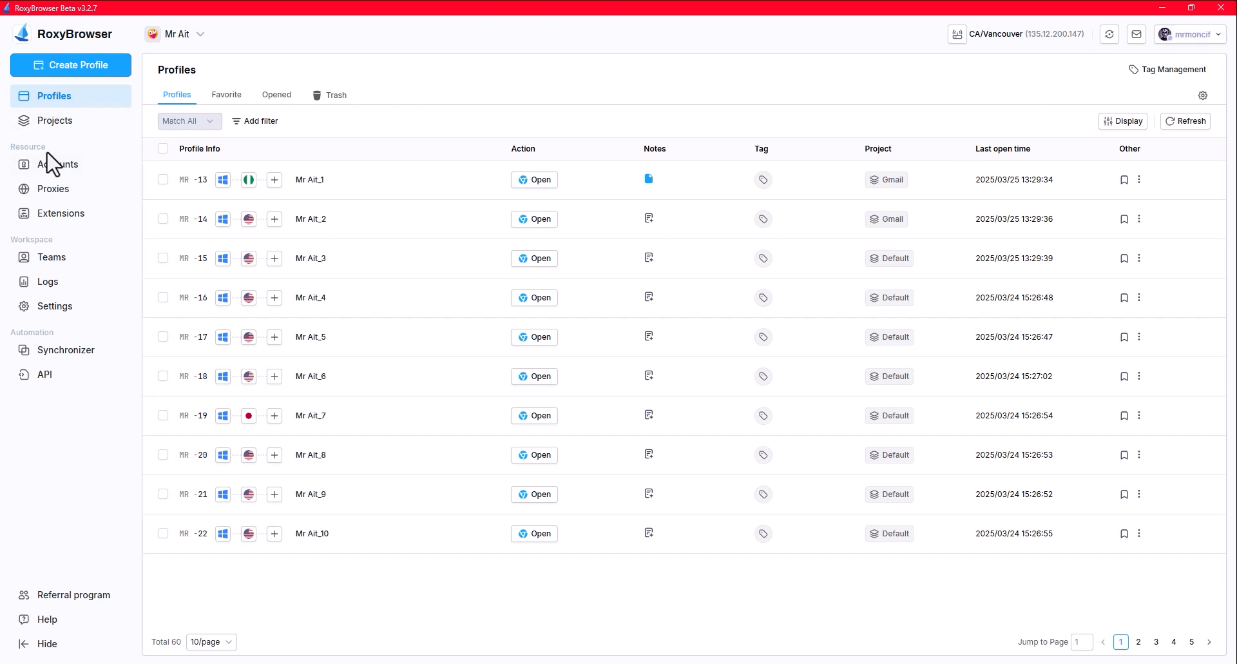
mouse_move(313, 200)
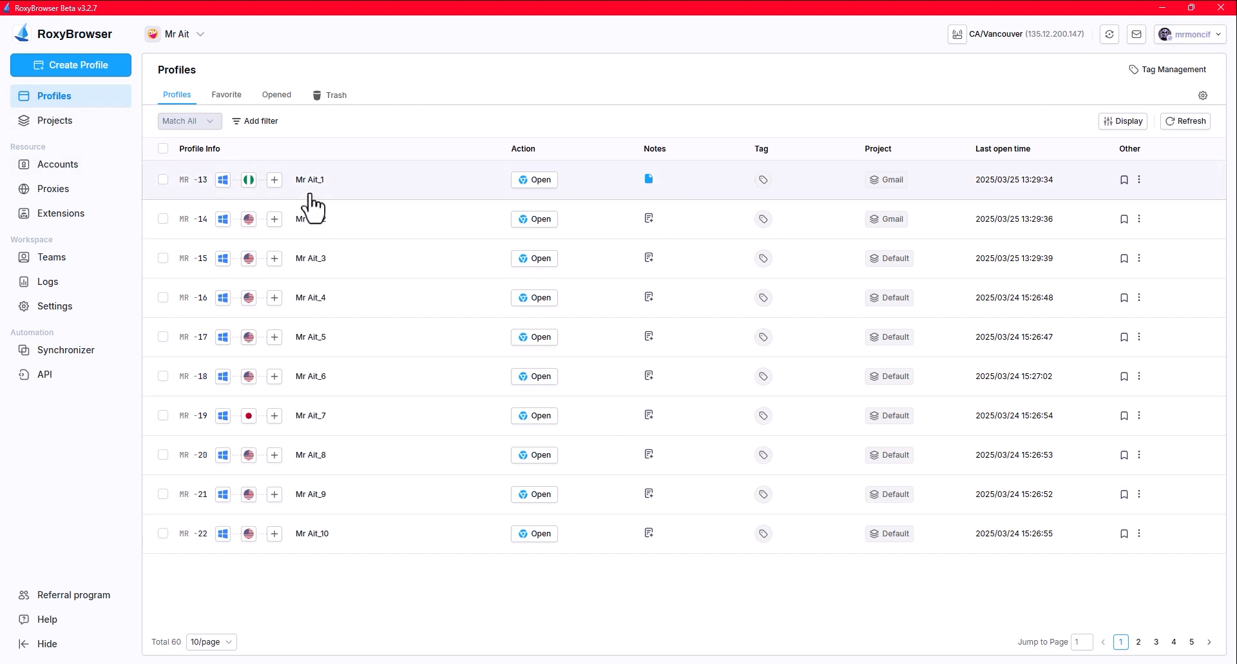
mouse_move(340, 149)
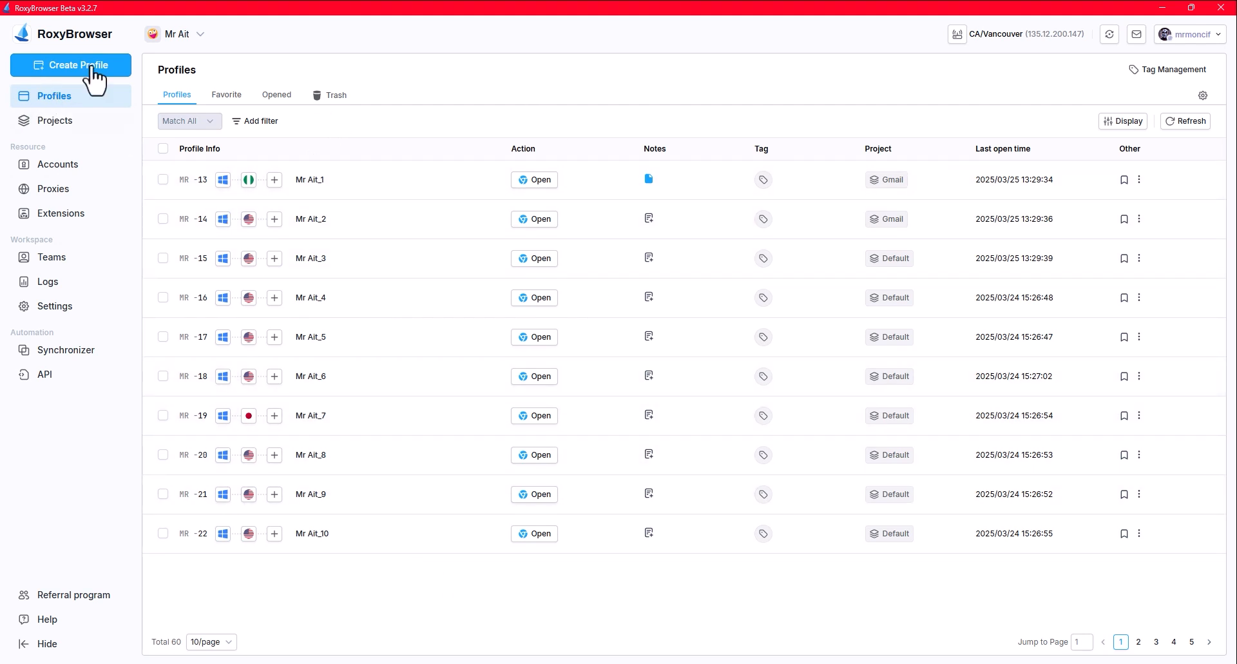
mouse_move(54, 104)
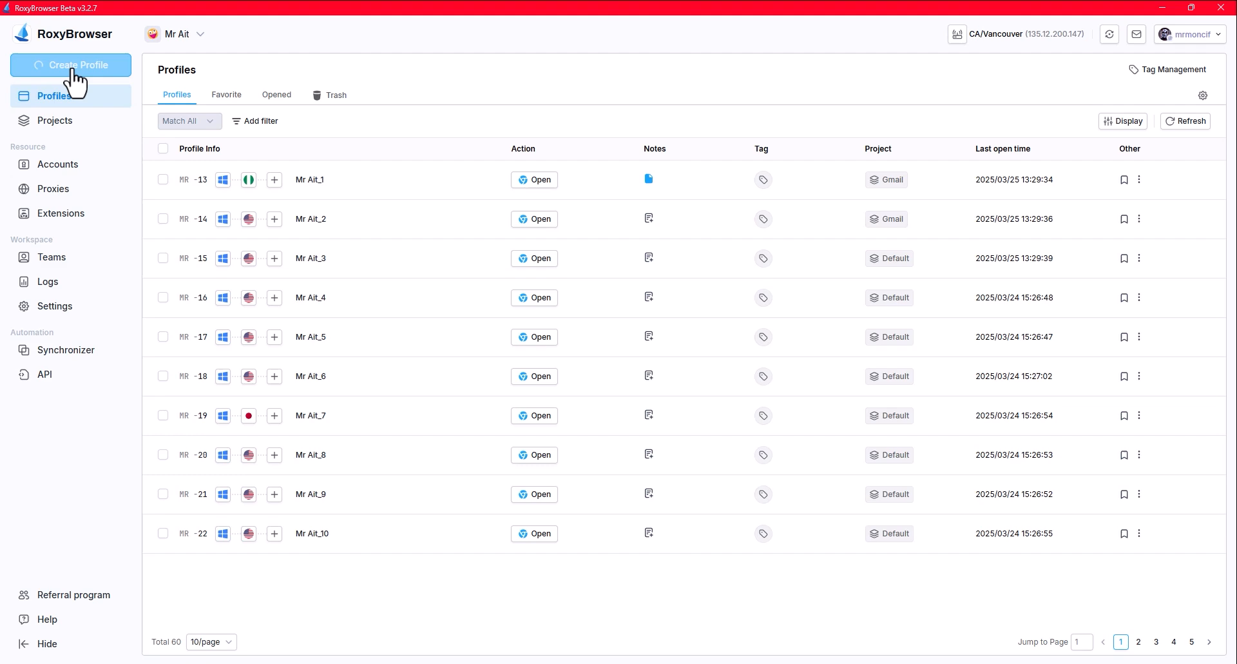
left_click(71, 65)
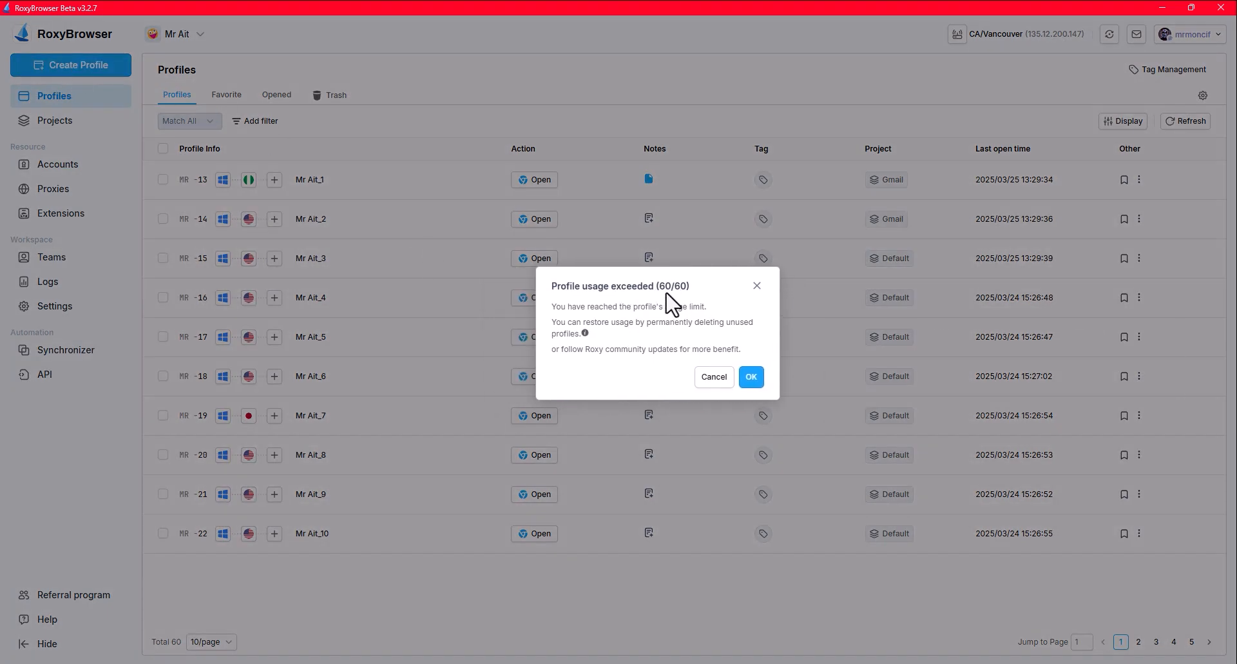
left_click(750, 377)
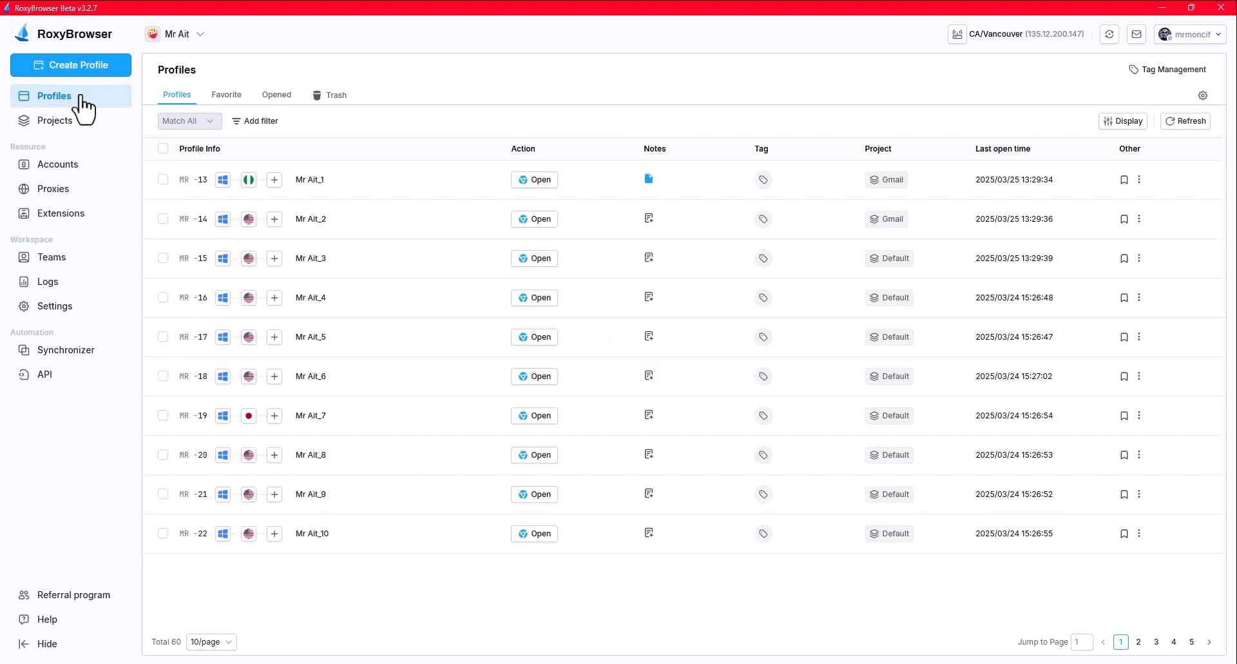
mouse_move(89, 76)
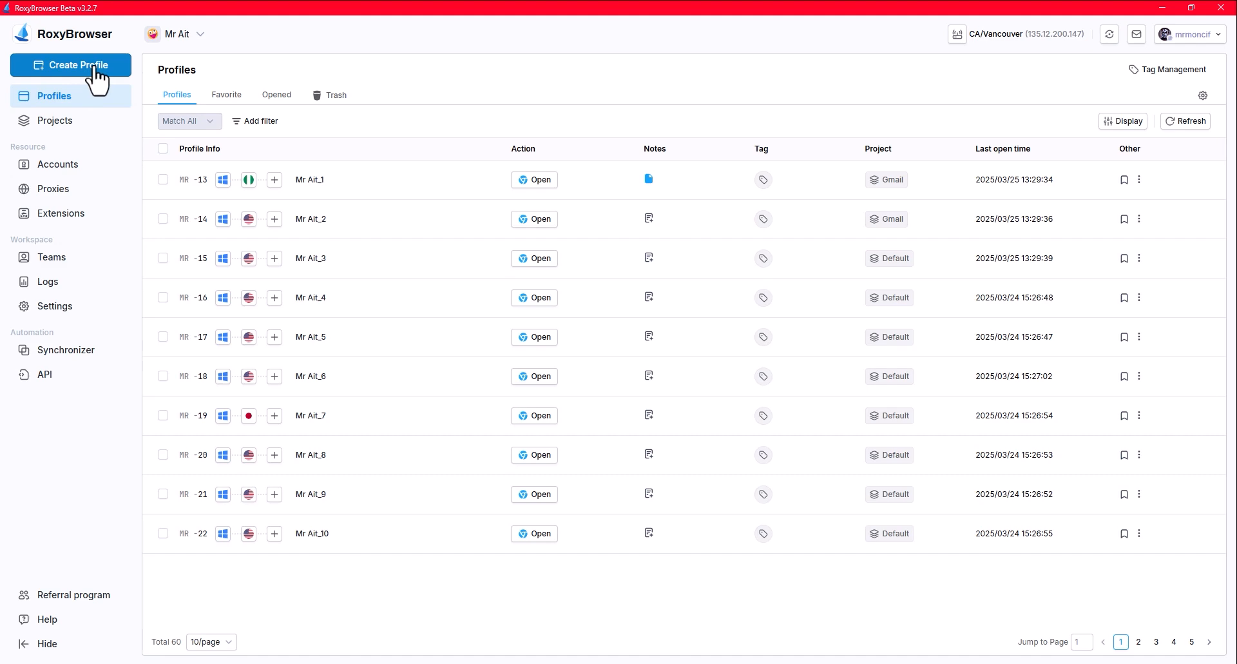
left_click(1210, 660)
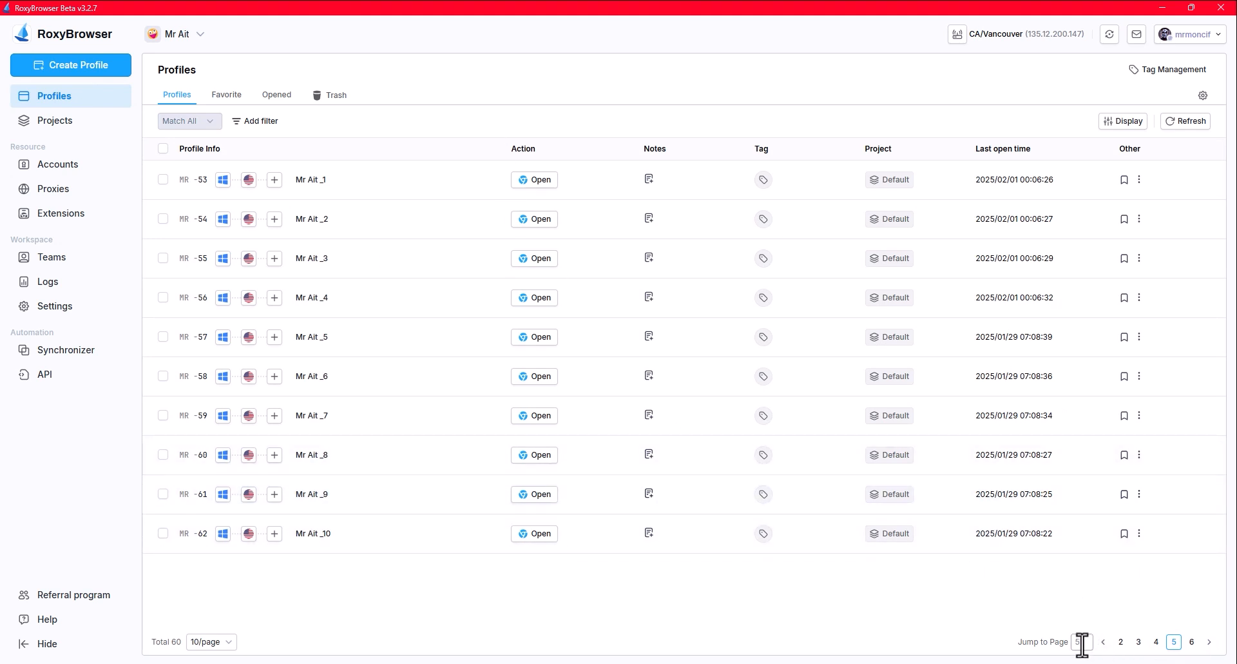
left_click(54, 121)
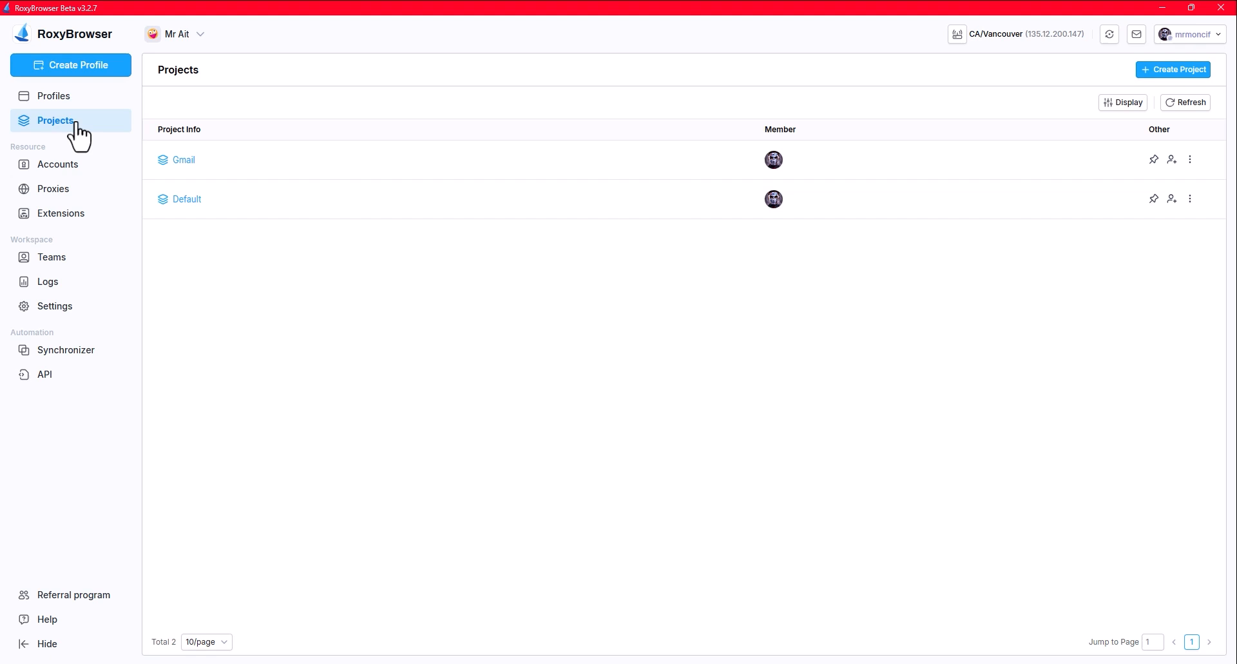
Switch between Profiles, Projects and the empty Accounts list, back to Mr Ait_1–Mr Ait_10
left_click(54, 96)
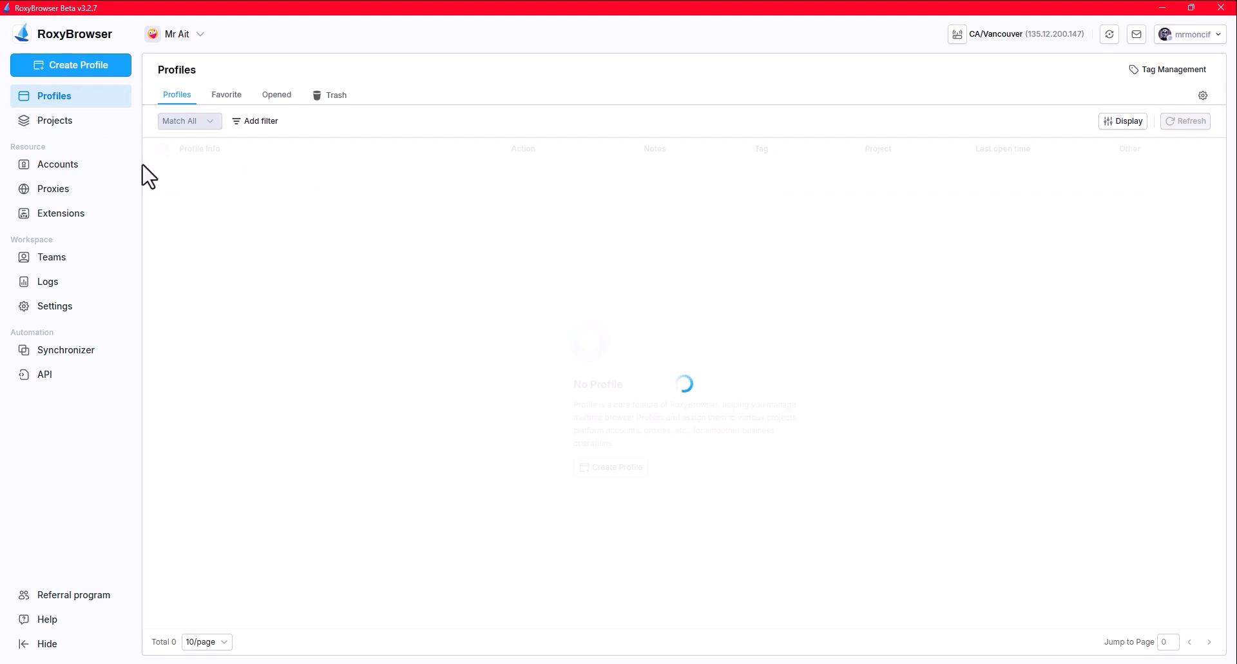
left_click(54, 120)
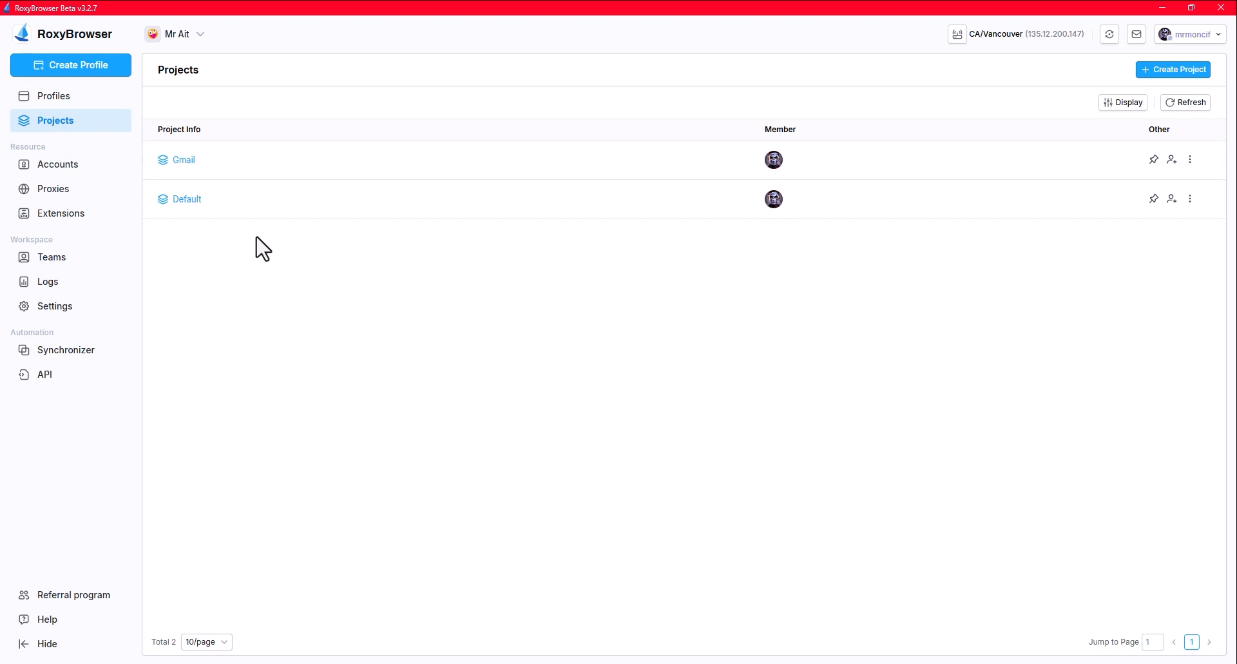
left_click(57, 165)
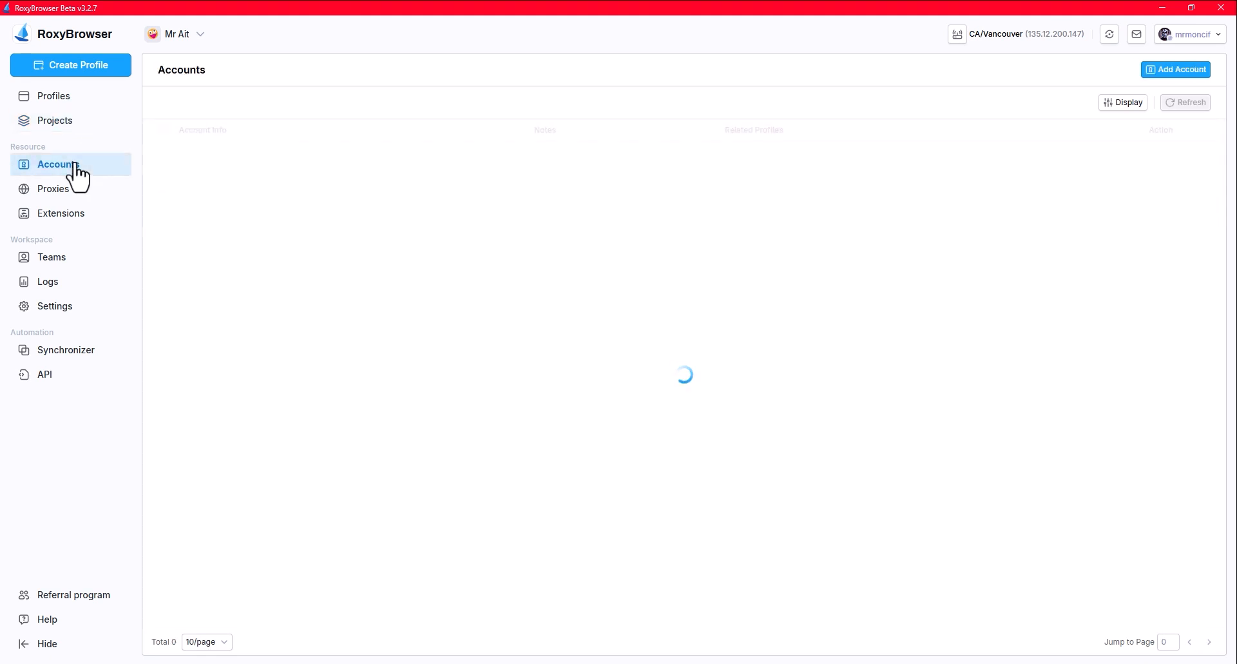
left_click(53, 96)
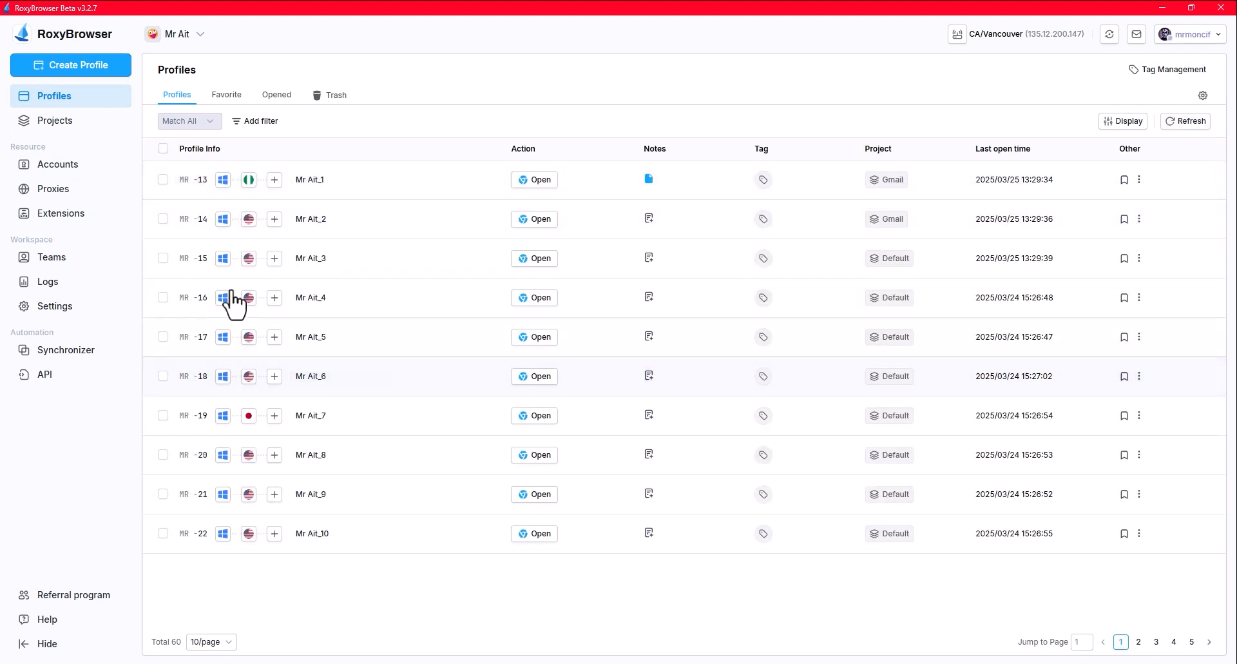
left_click(57, 164)
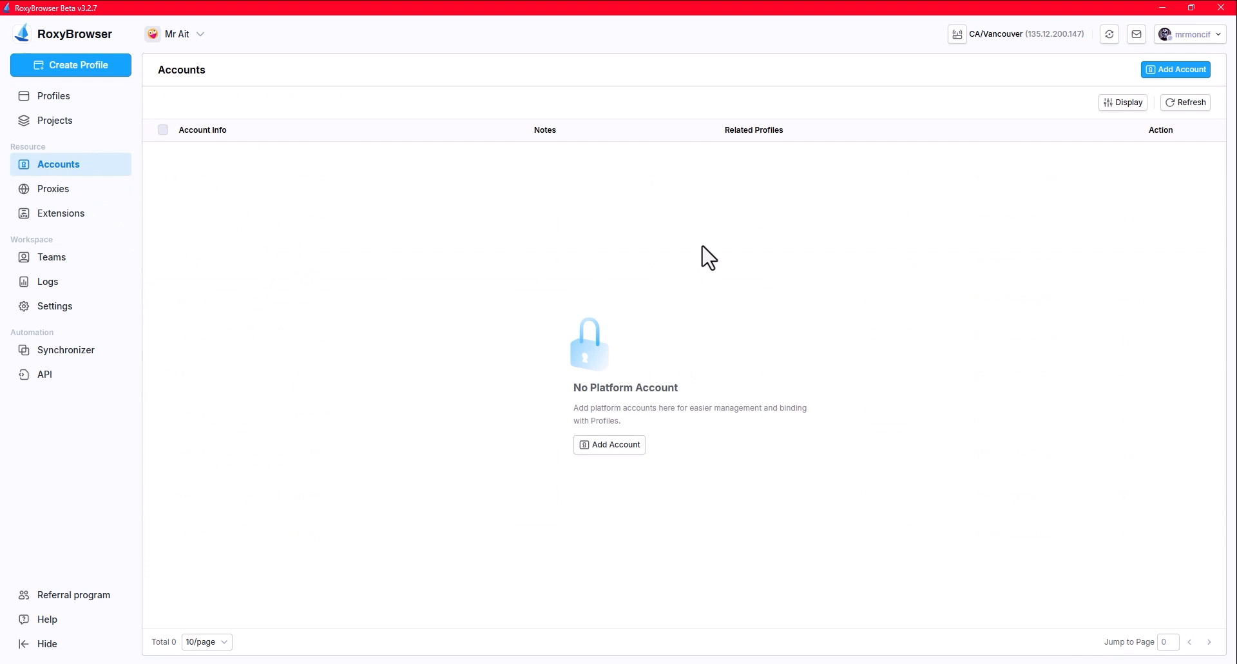
mouse_move(184, 165)
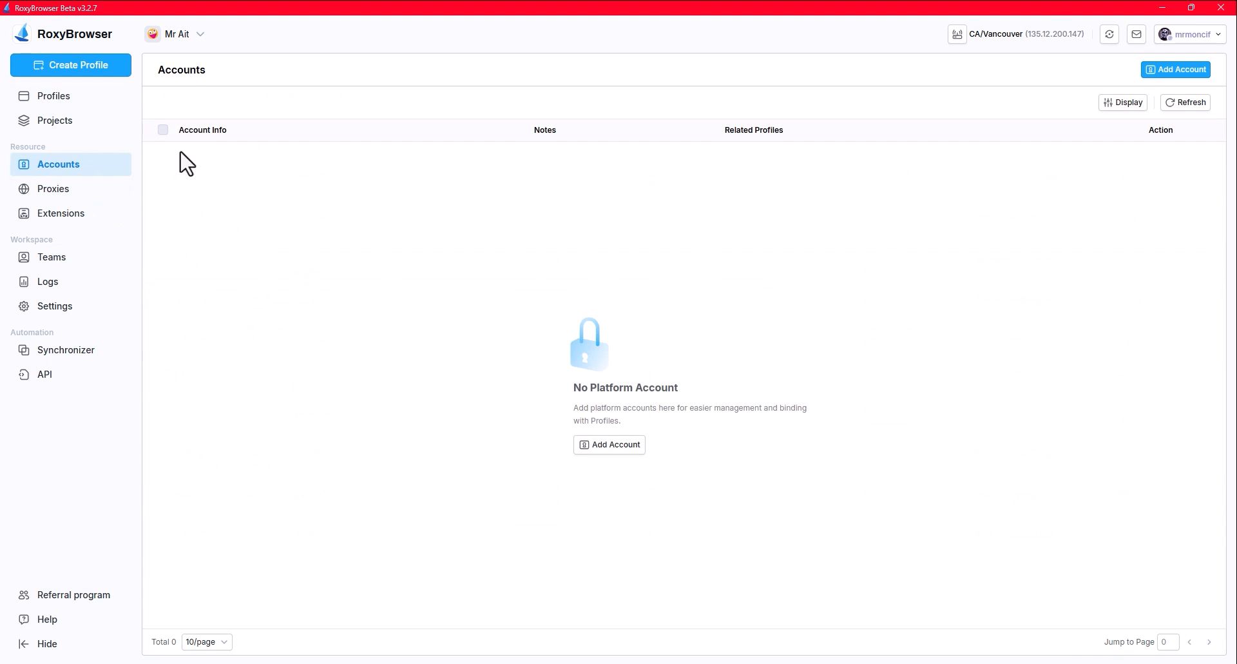
left_click(55, 95)
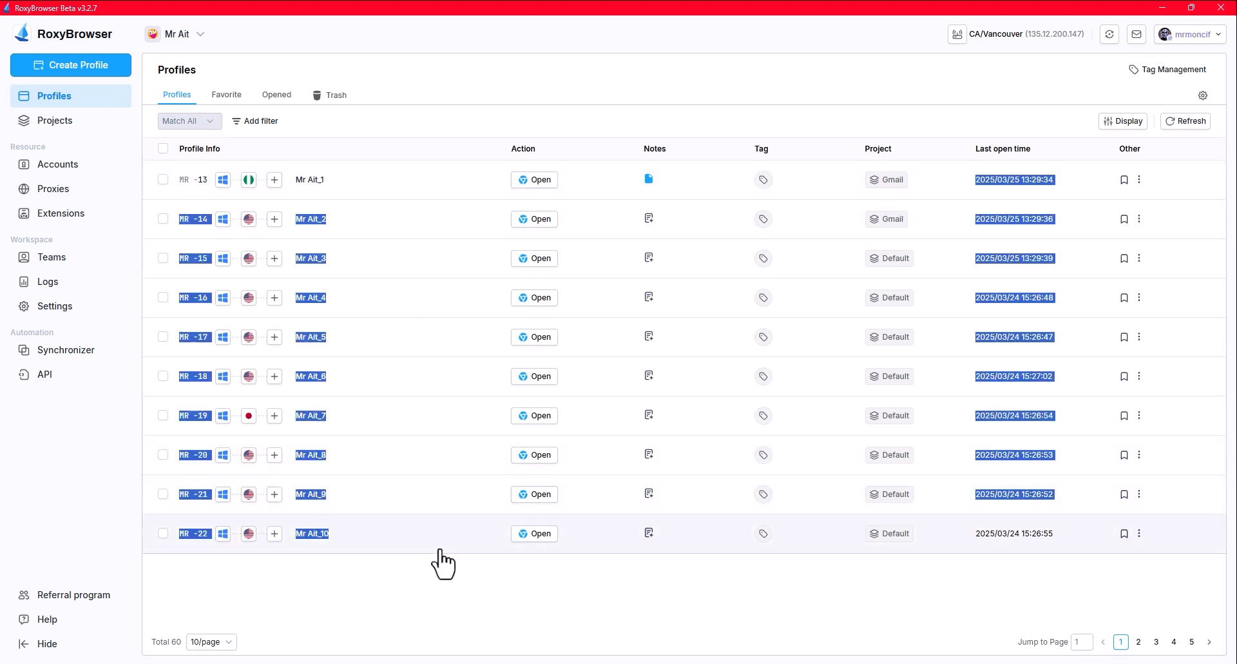
left_click(52, 188)
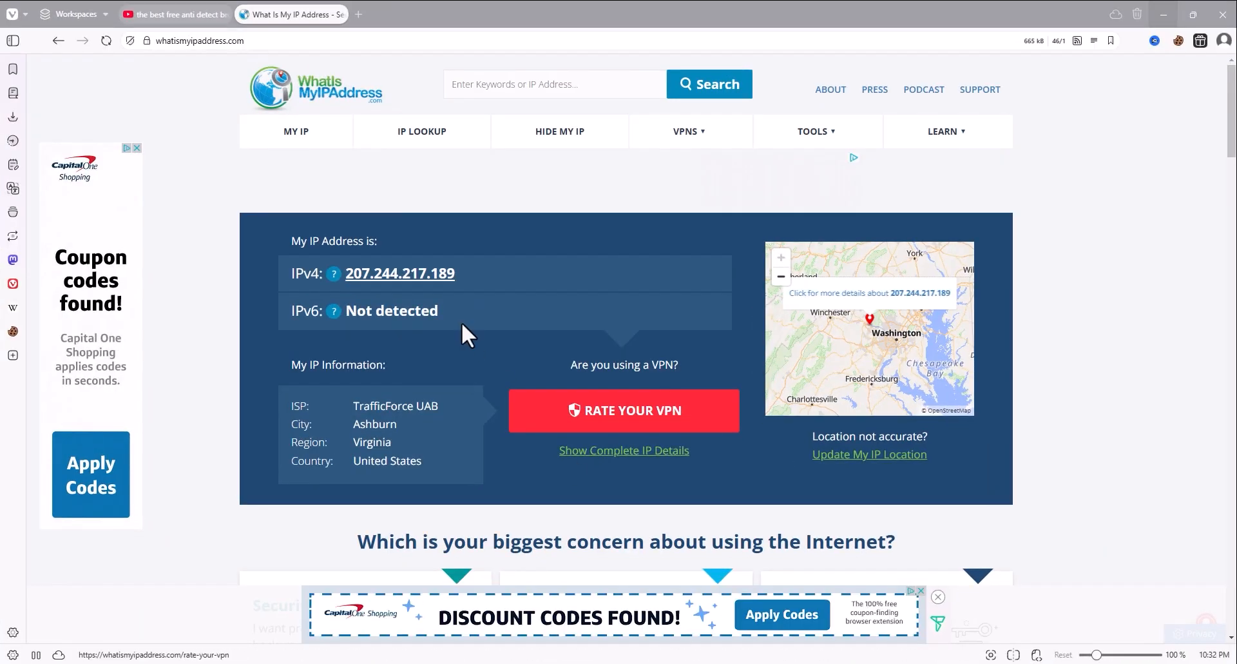
Switch to the YouTube tab in Vivaldi, scroll the page, and reselect the tab
left_click(174, 14)
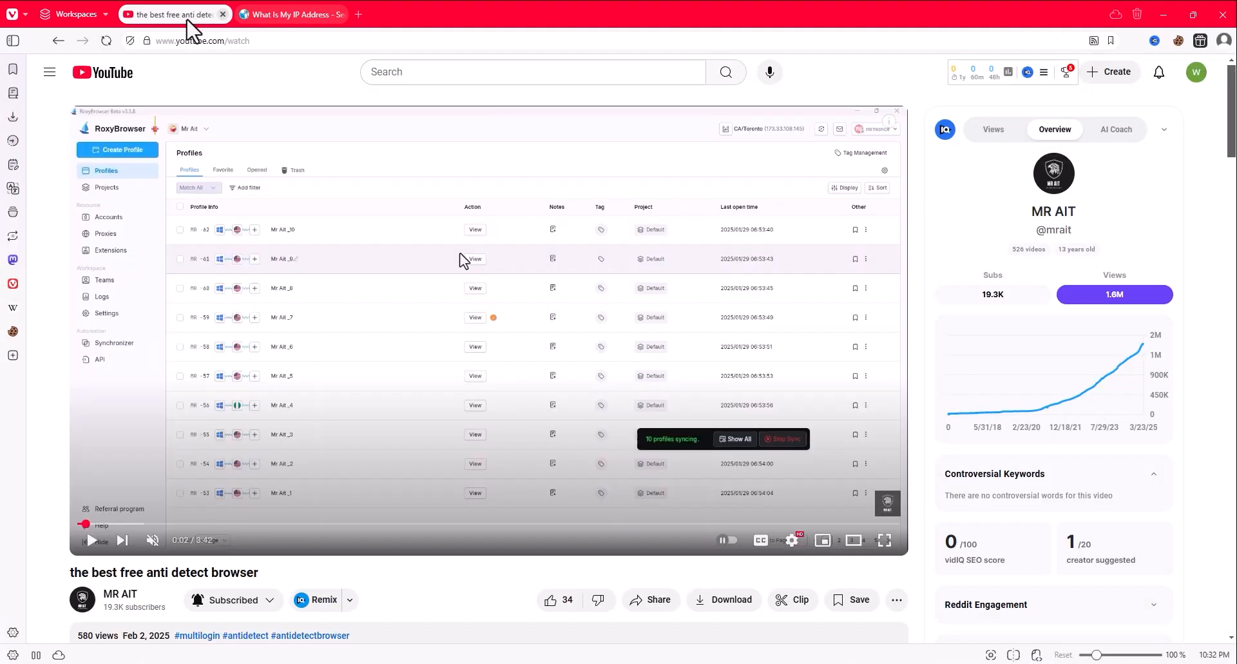
scroll("down", 3)
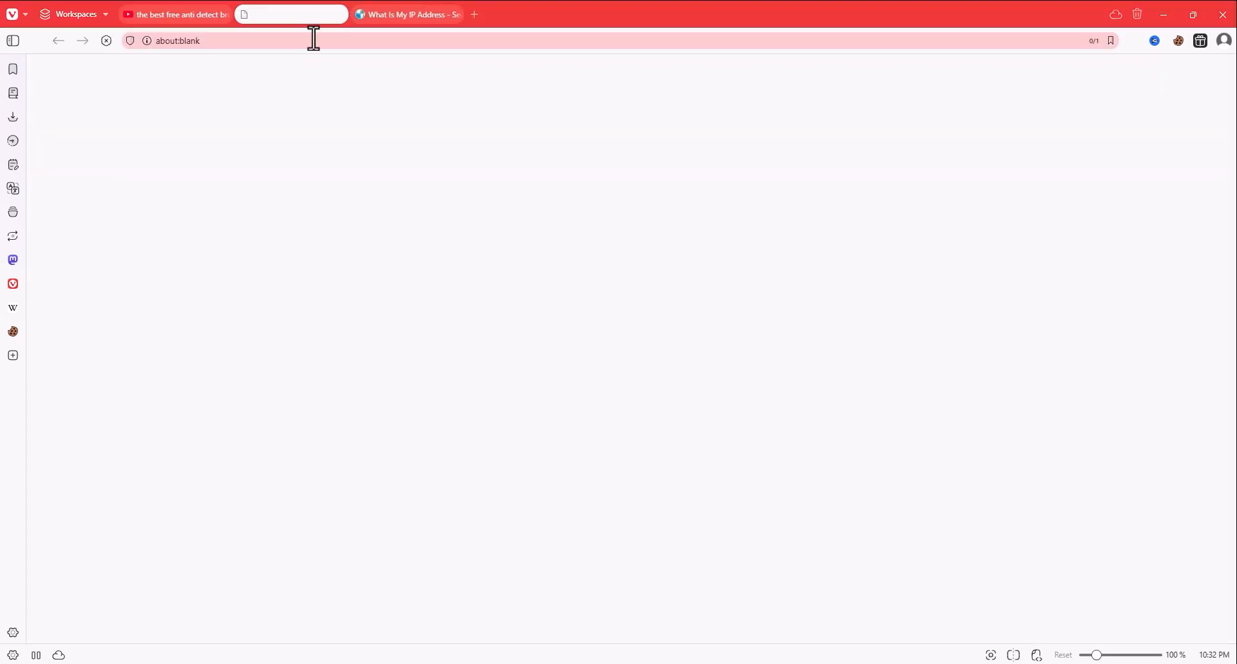
mouse_move(338, 179)
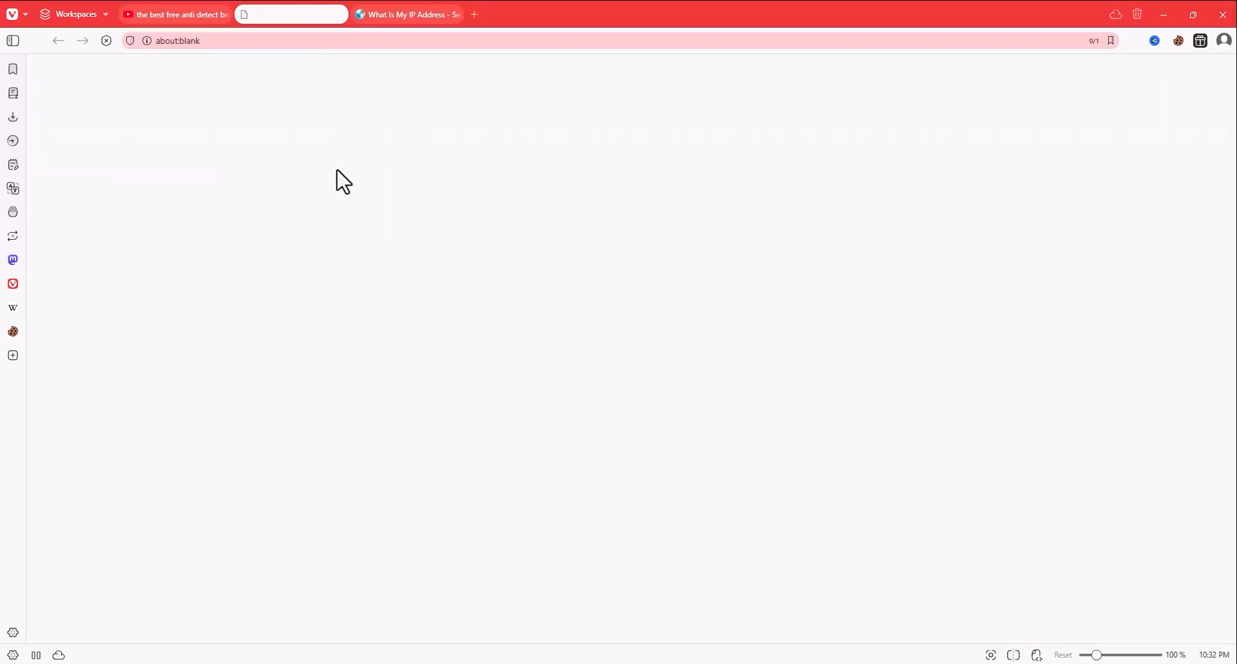
left_click(174, 14)
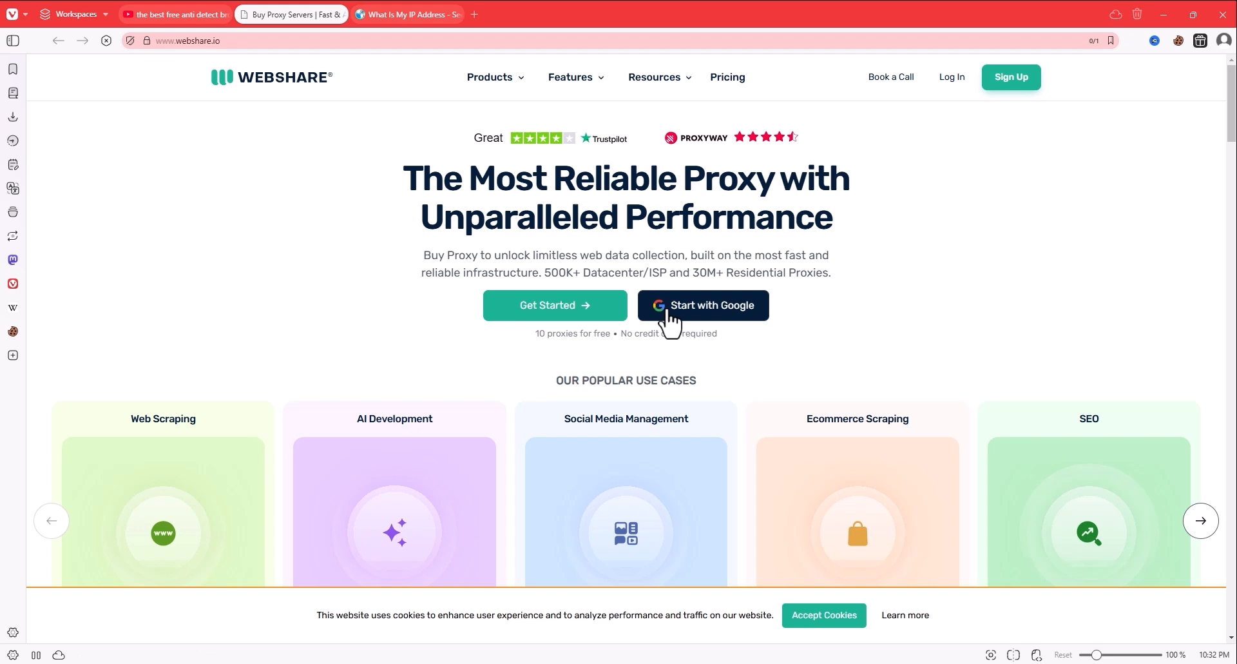
Sign up to Webshare with Google and start on the free 10-proxy plan
left_click(703, 306)
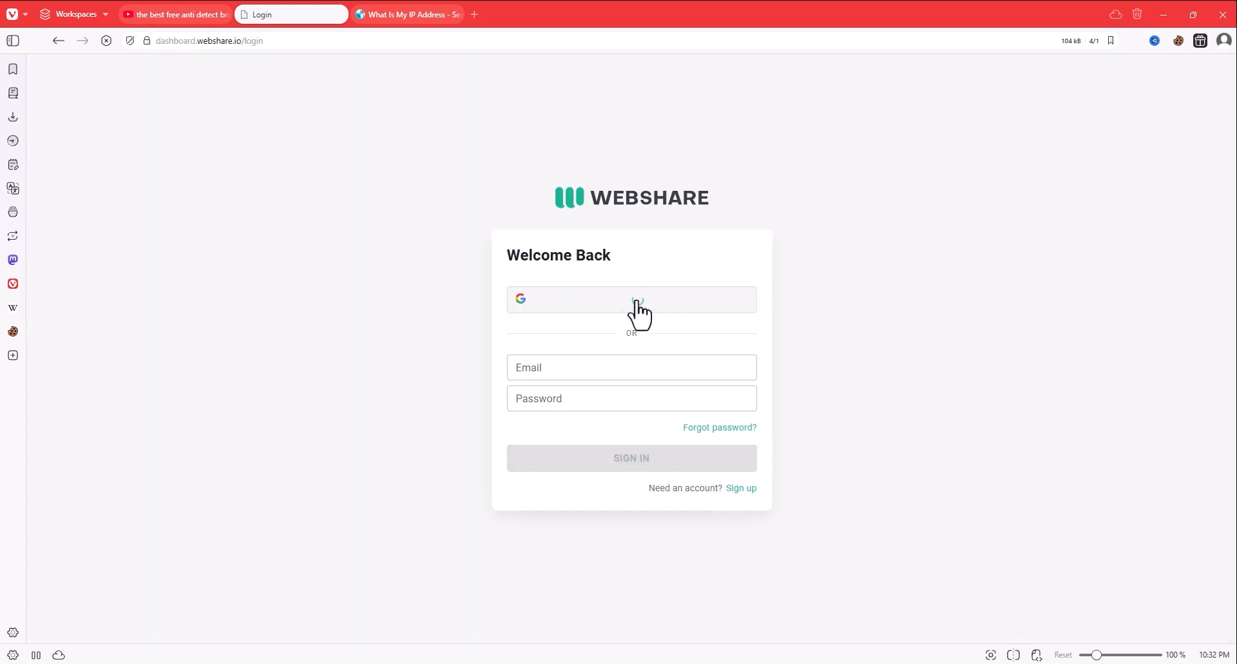
left_click(631, 299)
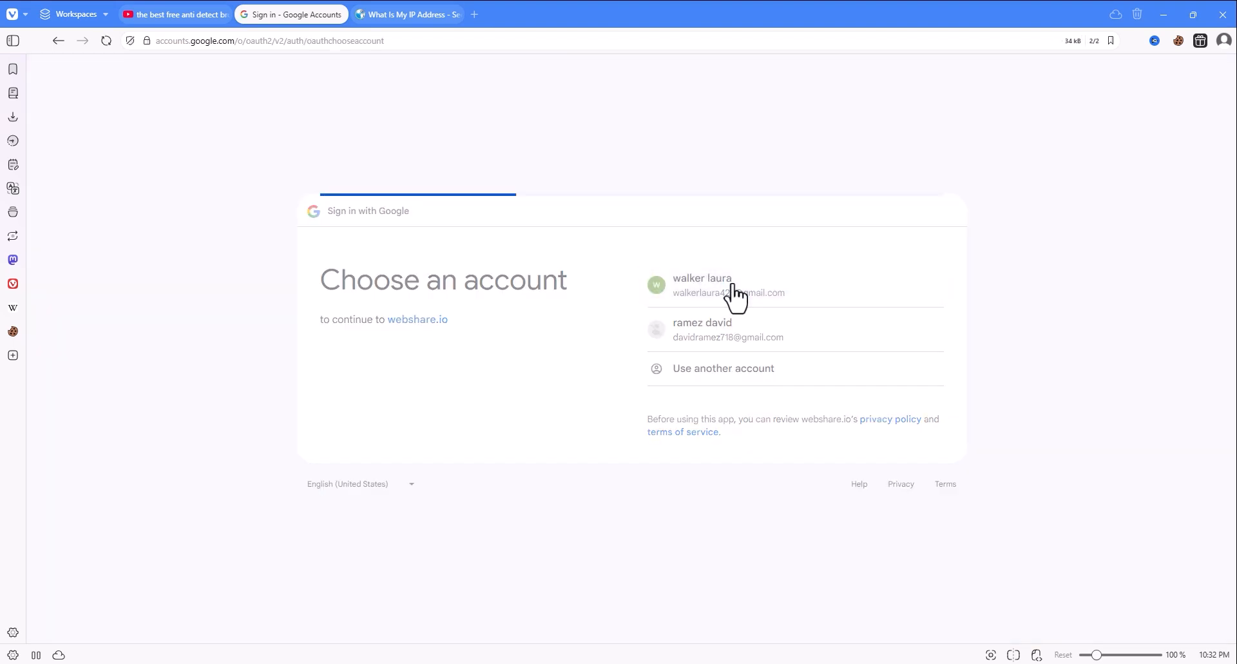
left_click(727, 284)
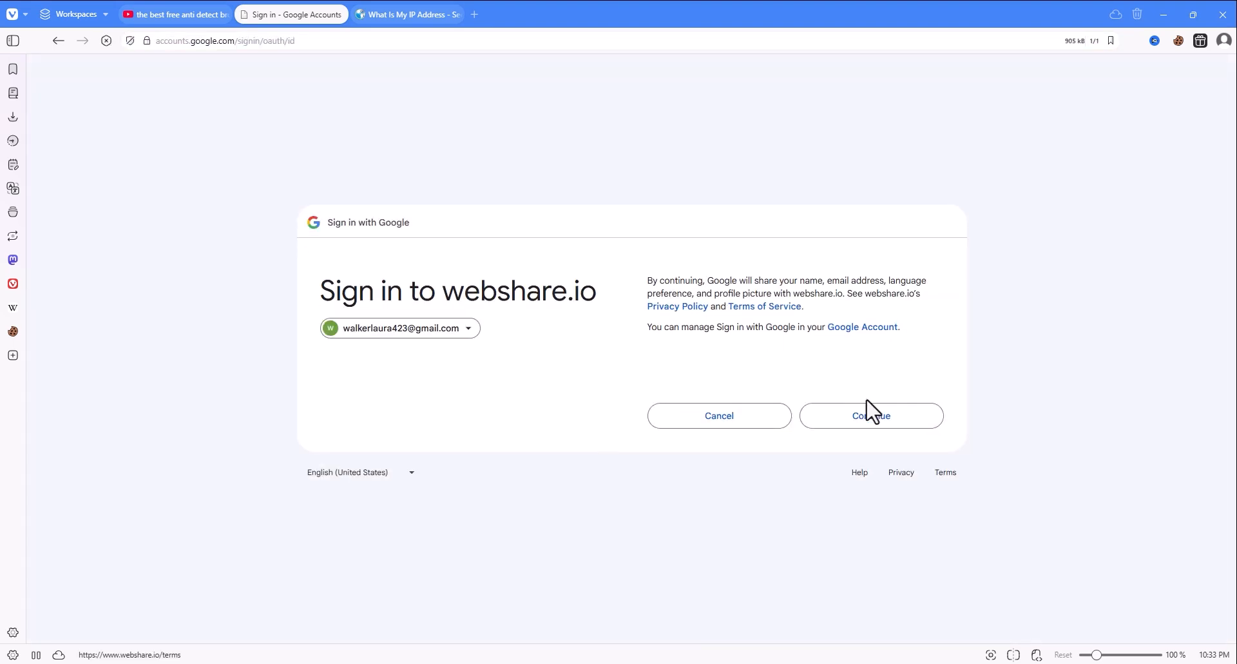
left_click(871, 416)
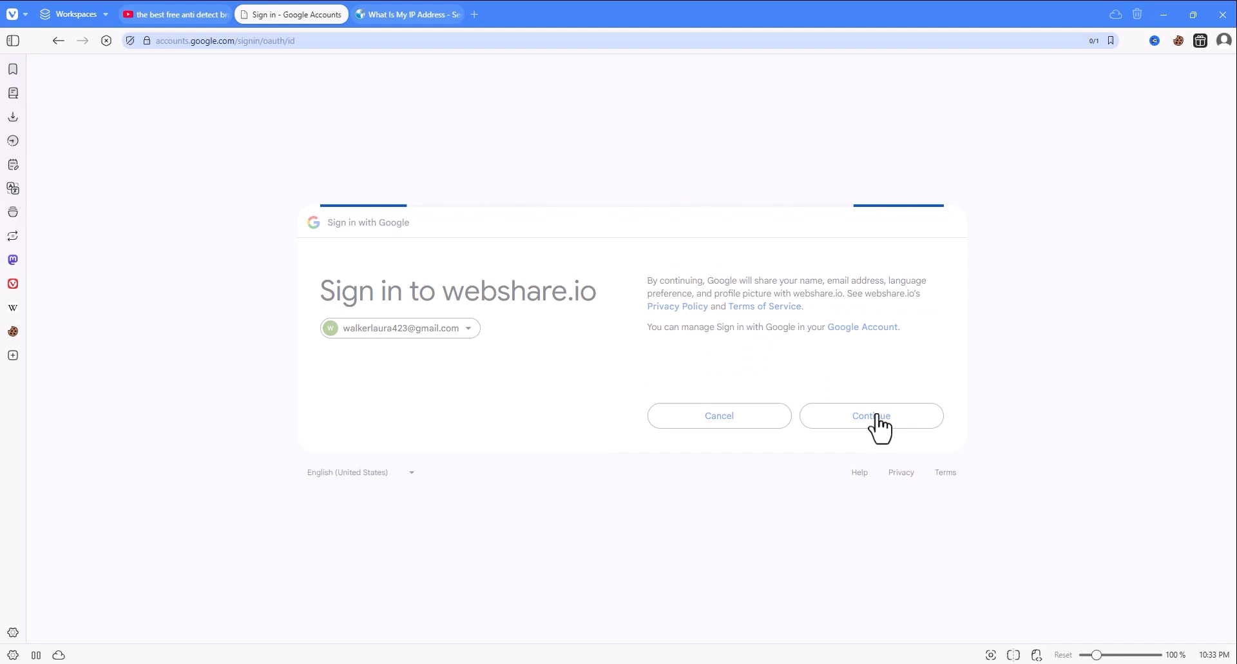
left_click(871, 416)
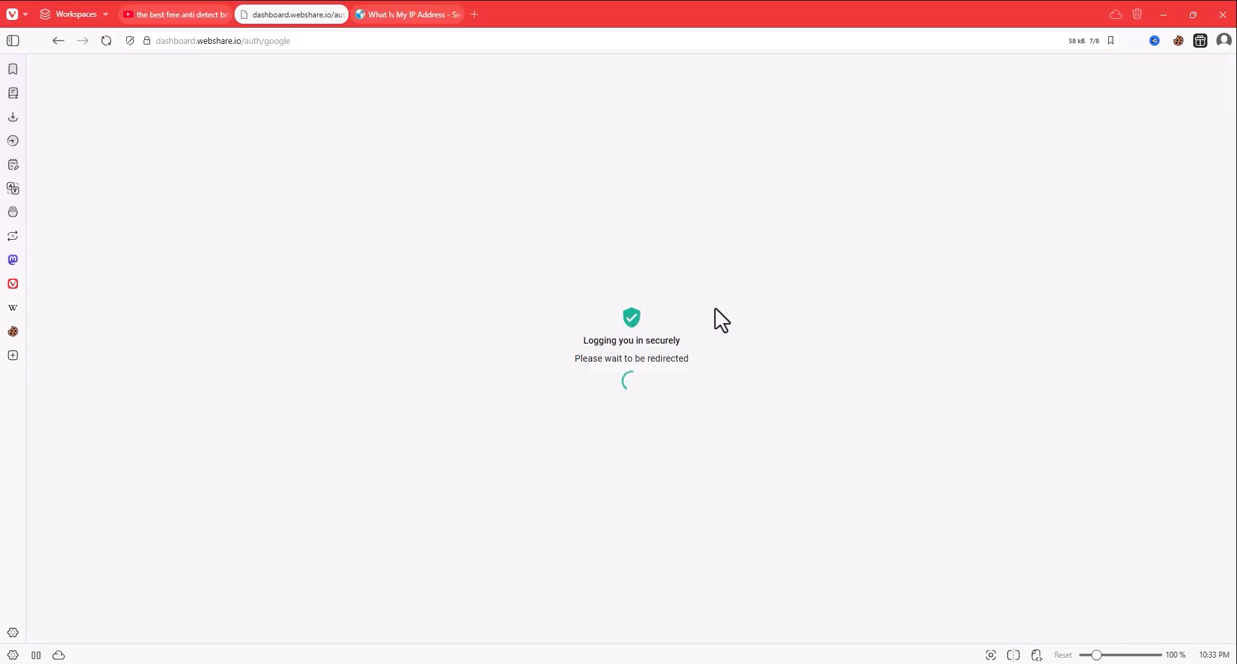
mouse_move(694, 275)
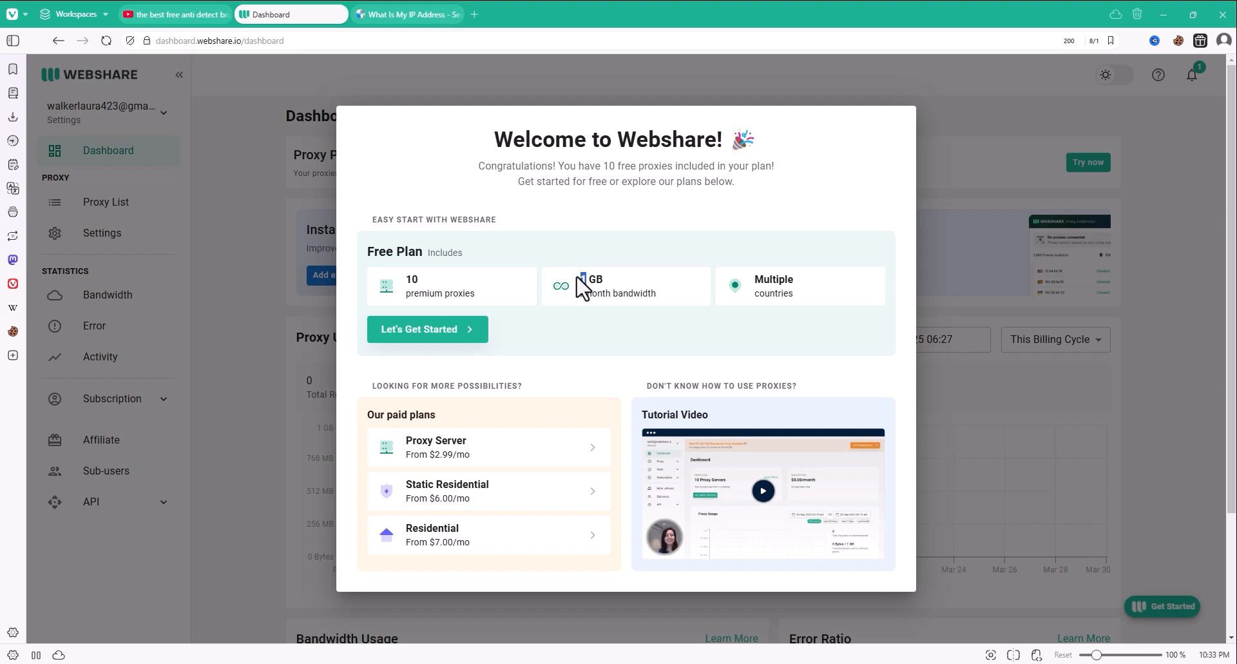
double_click(773, 279)
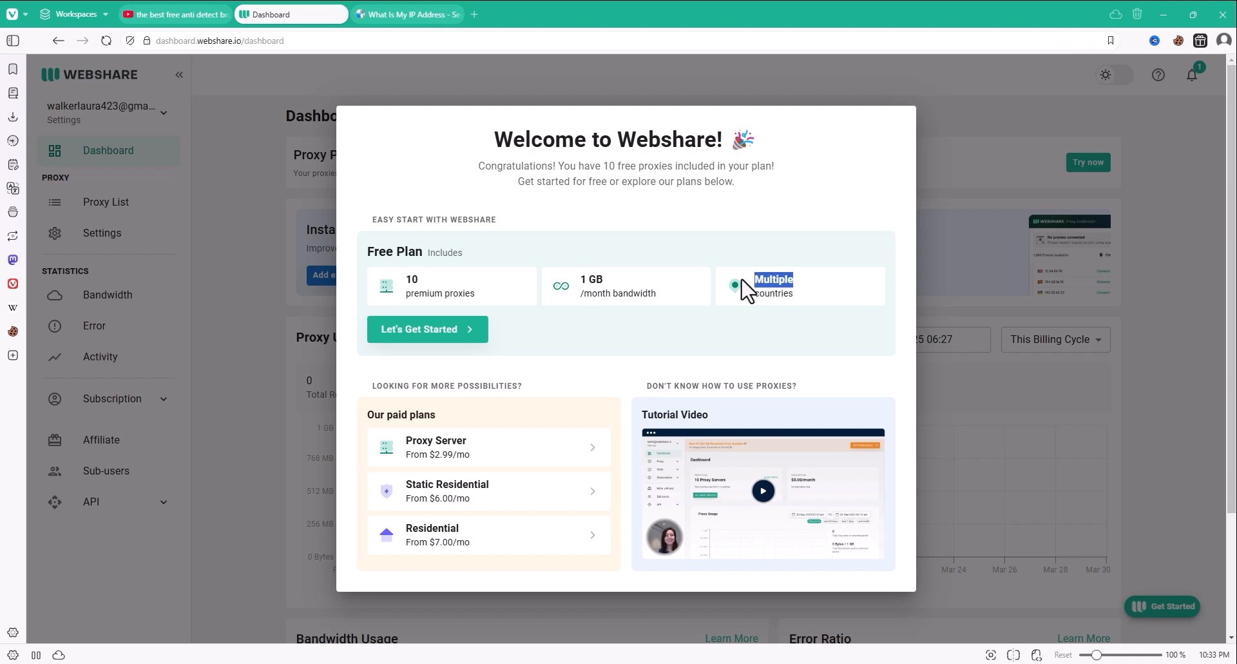
mouse_move(529, 341)
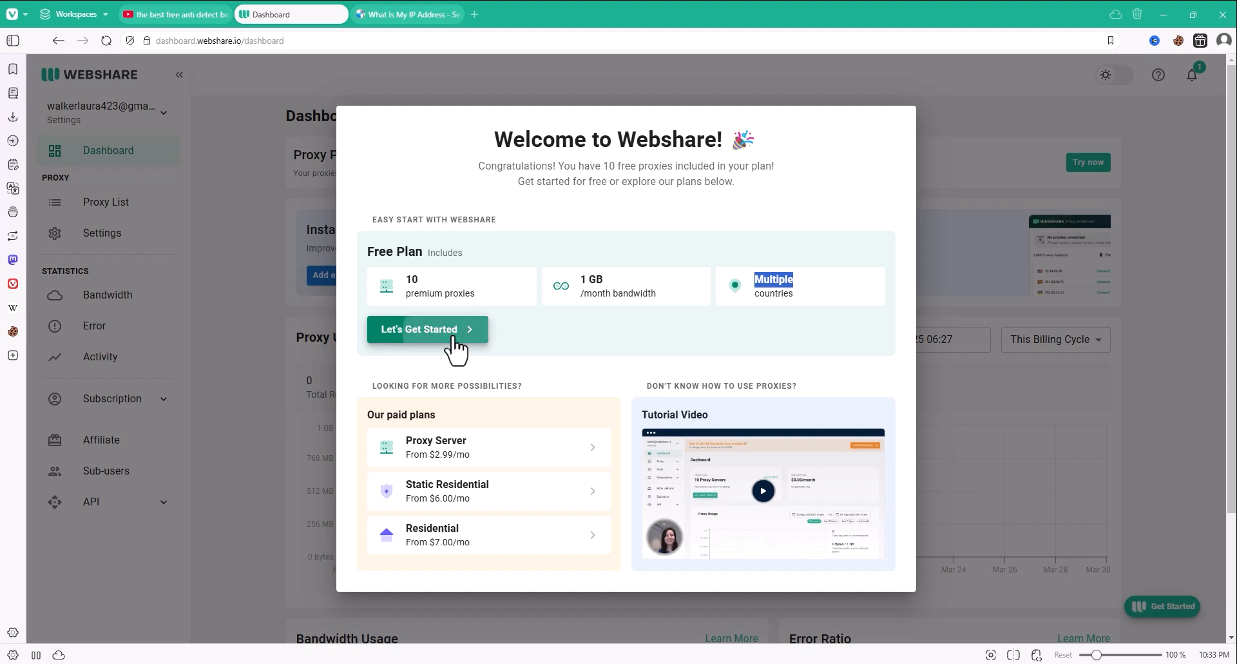
left_click(419, 330)
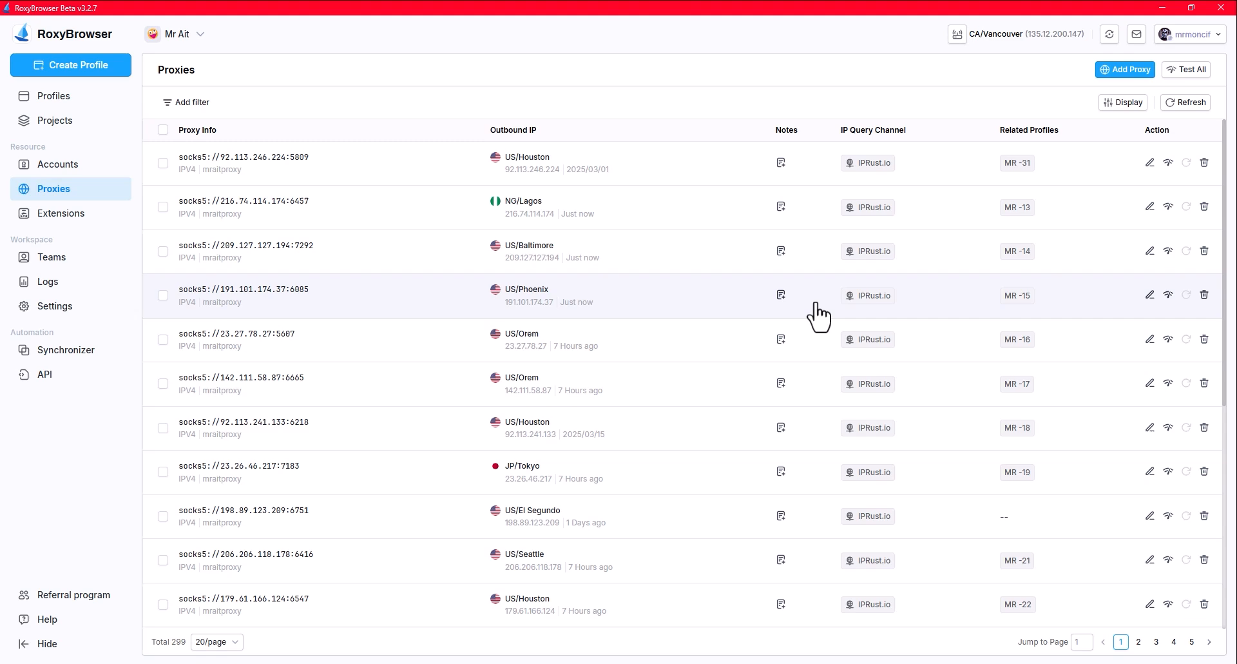
mouse_move(1124, 85)
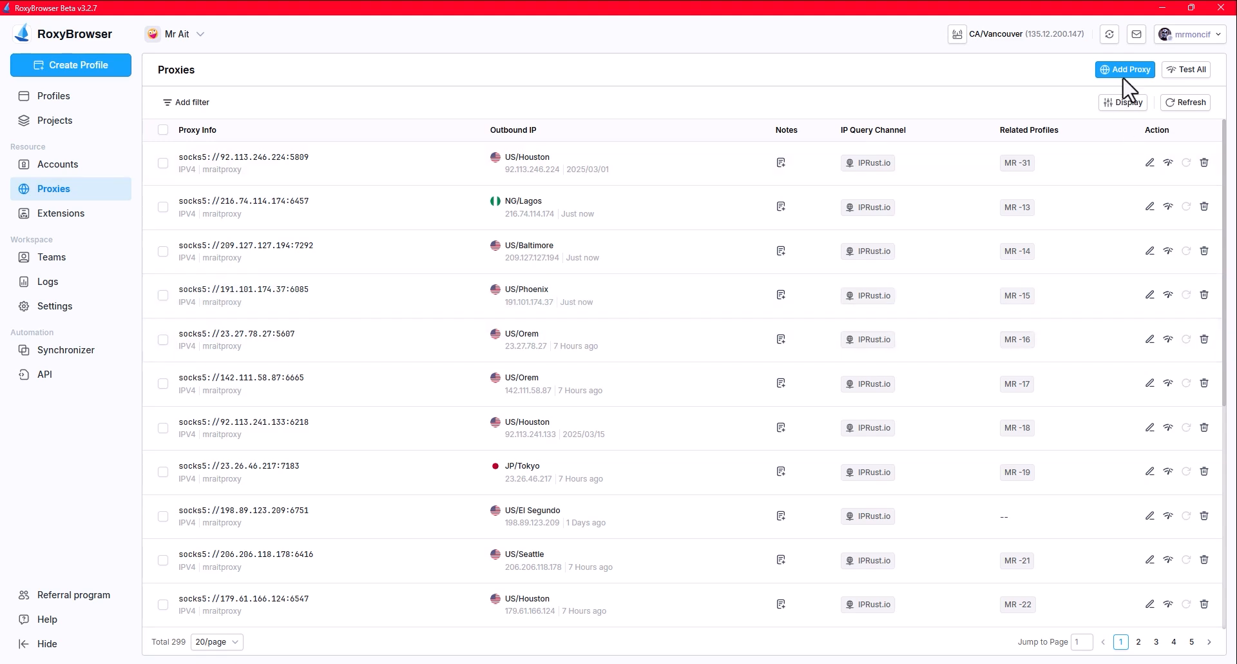
Open RoxyBrowser's Add Proxy form and enter 5868
left_click(1126, 69)
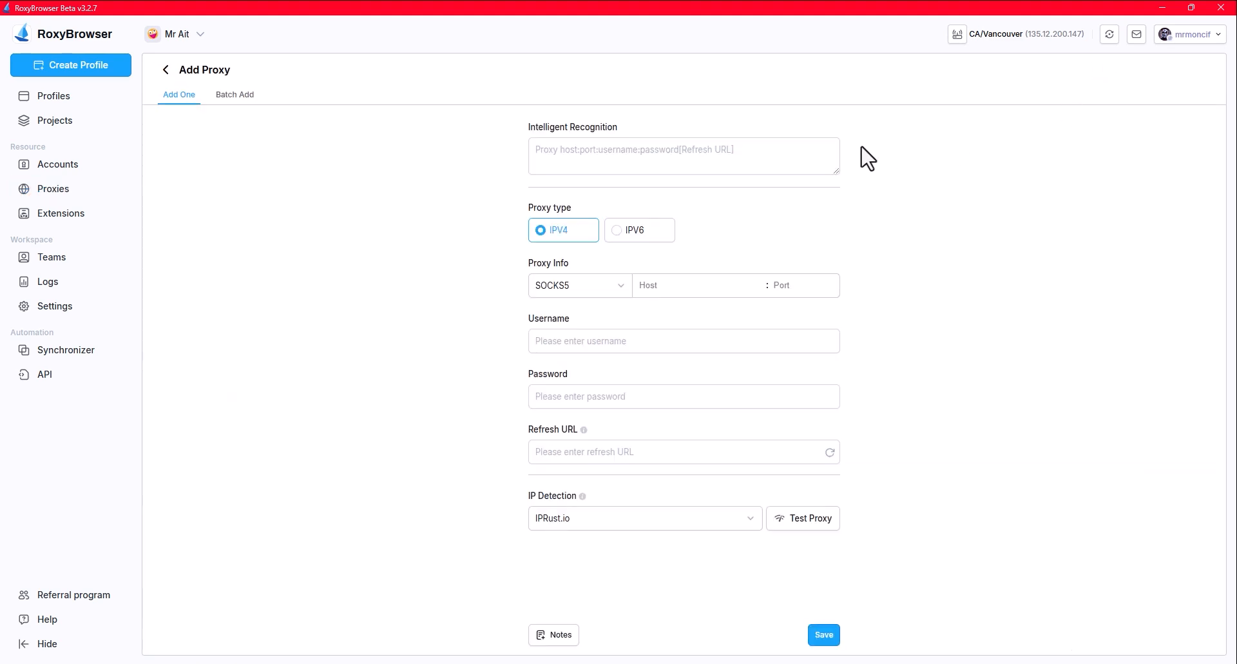
type("5868")
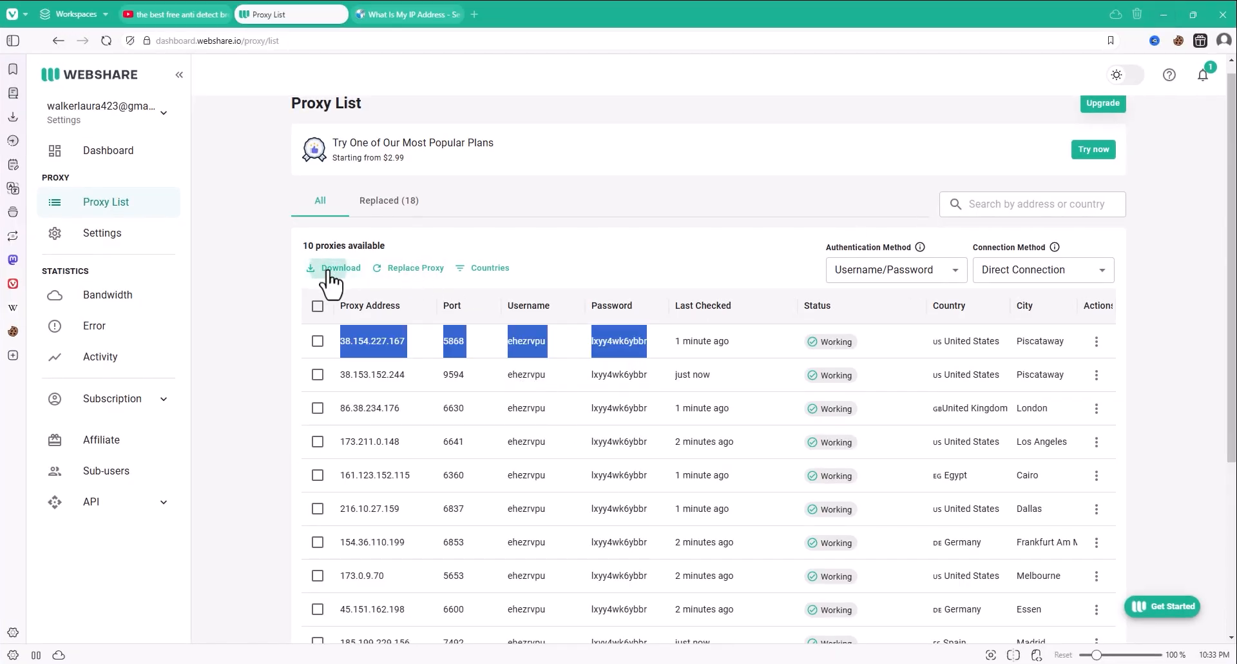
Download the Webshare proxy list as a text file and select its first line
left_click(334, 268)
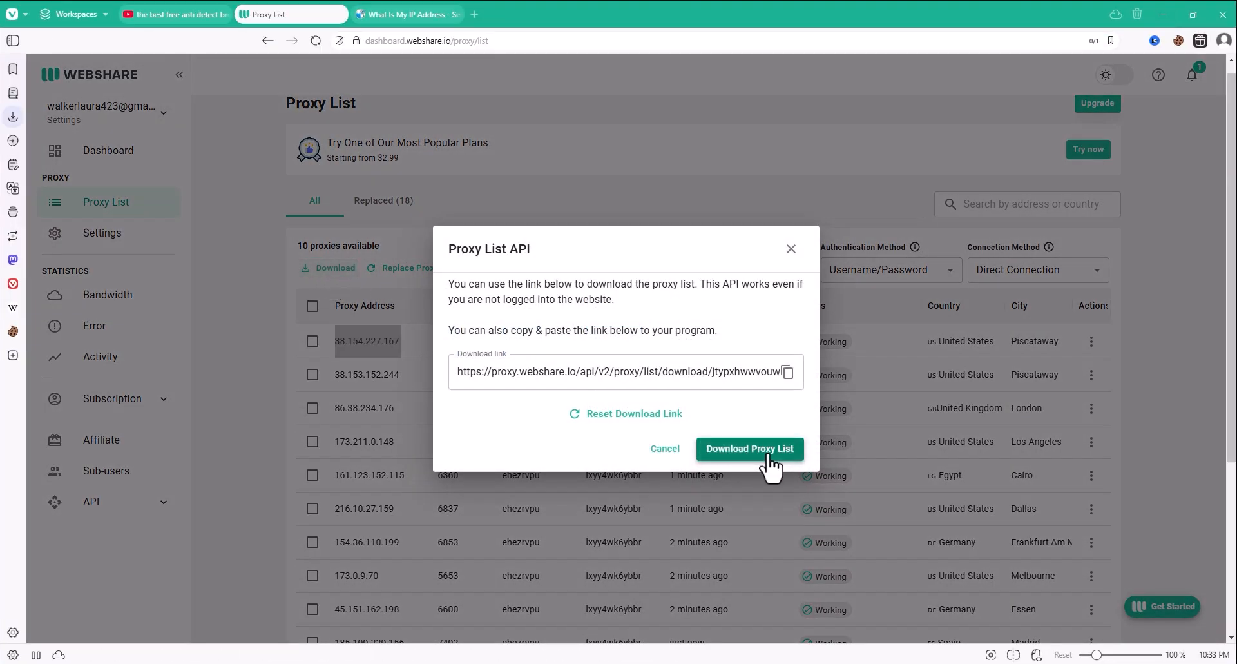
left_click(750, 448)
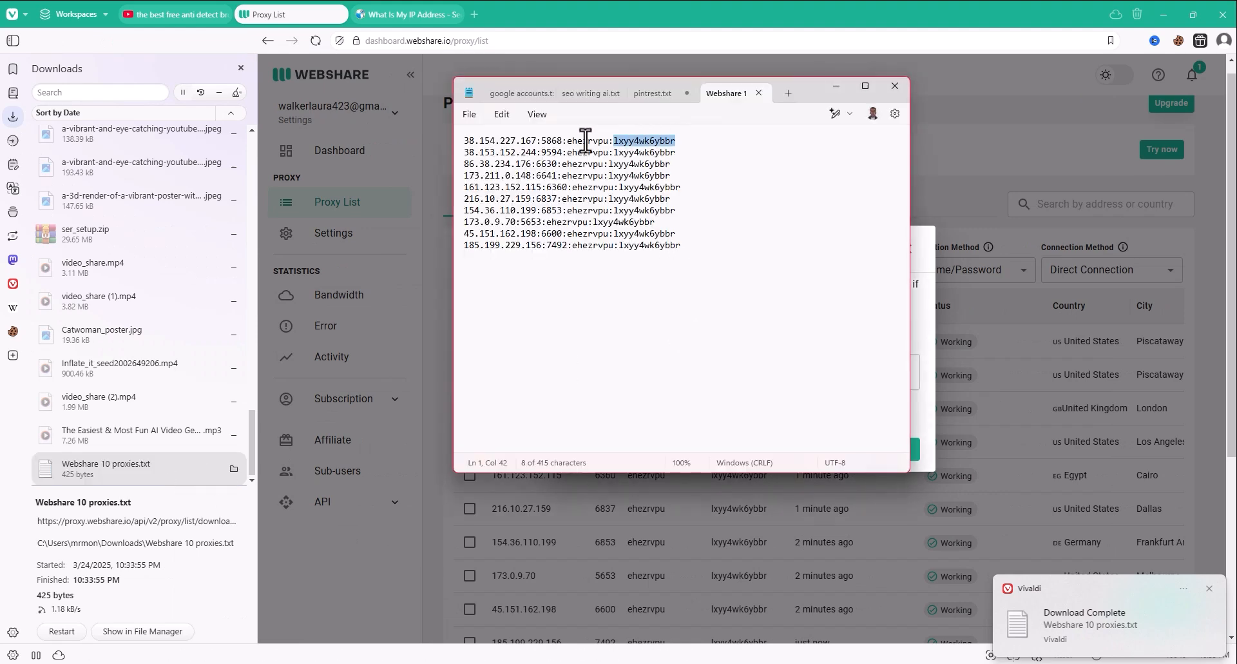
triple_click(586, 141)
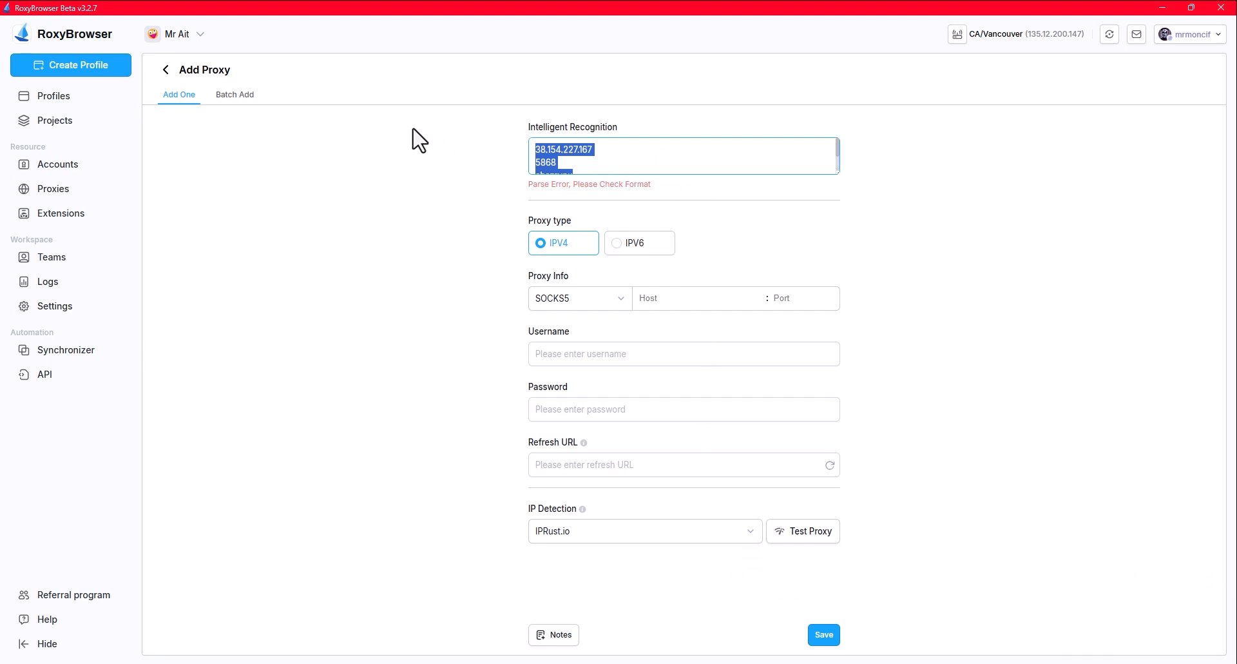
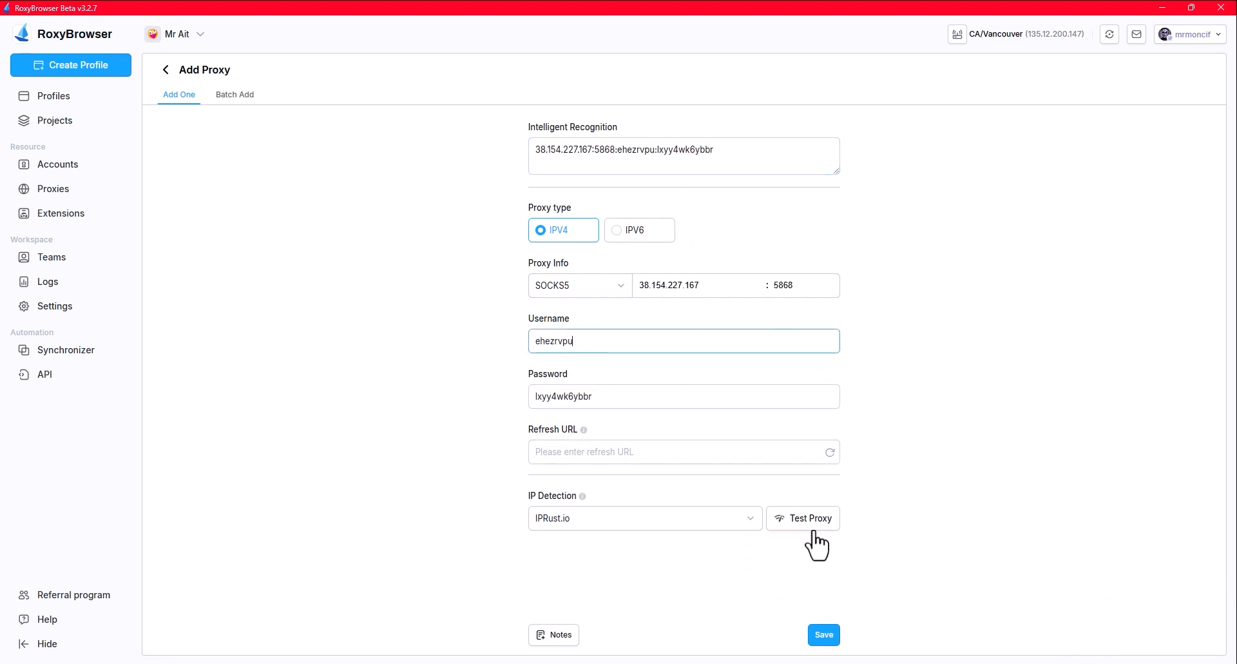
Add proxy 38.154.227.167:5868 with its credentials, test it as US/Piscataway, and save
left_click(803, 518)
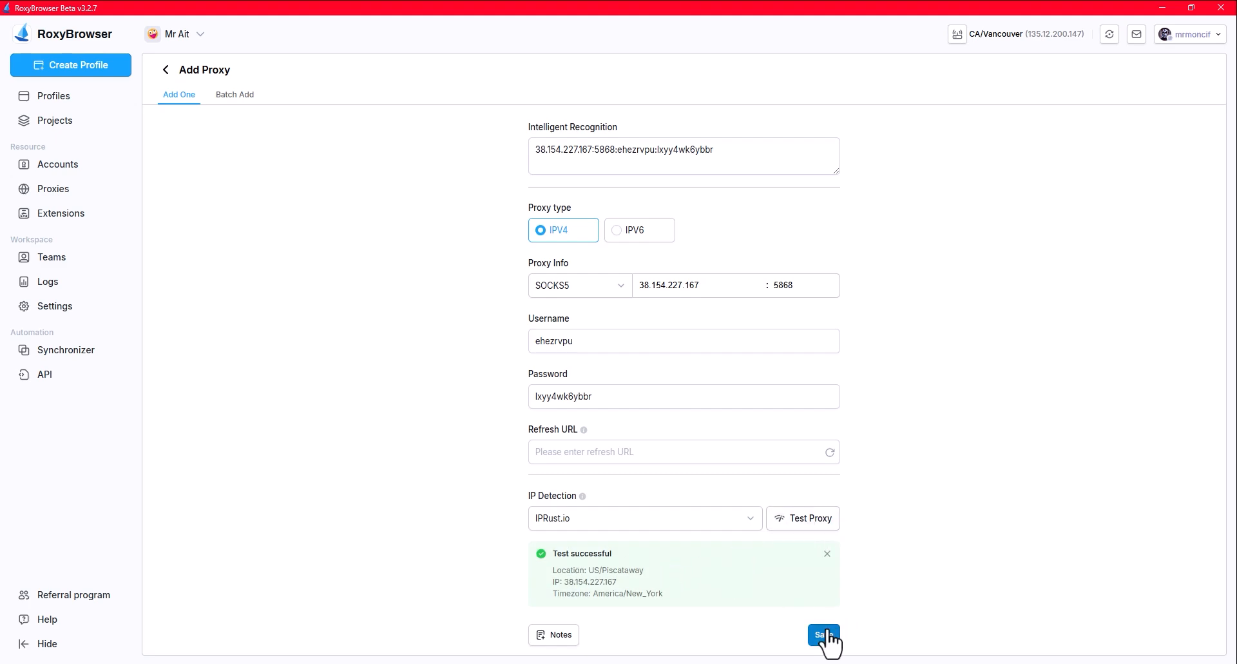
left_click(823, 635)
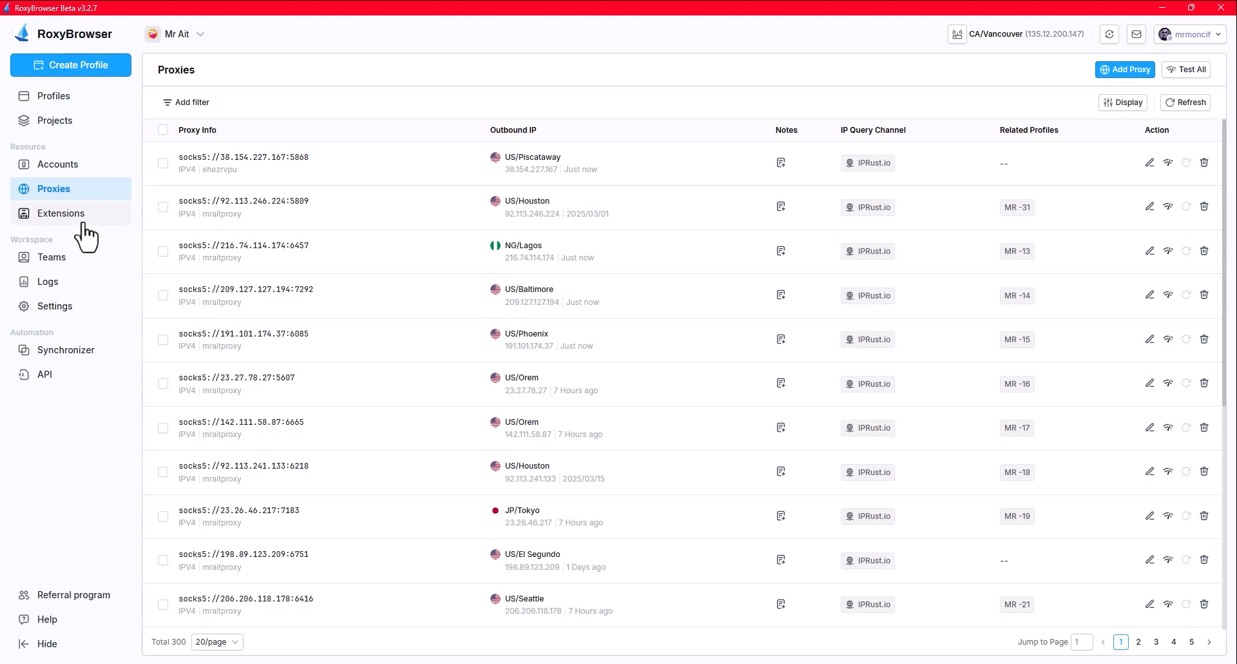
Page through the saved proxy list, then view the six installed extensions
left_click(1139, 641)
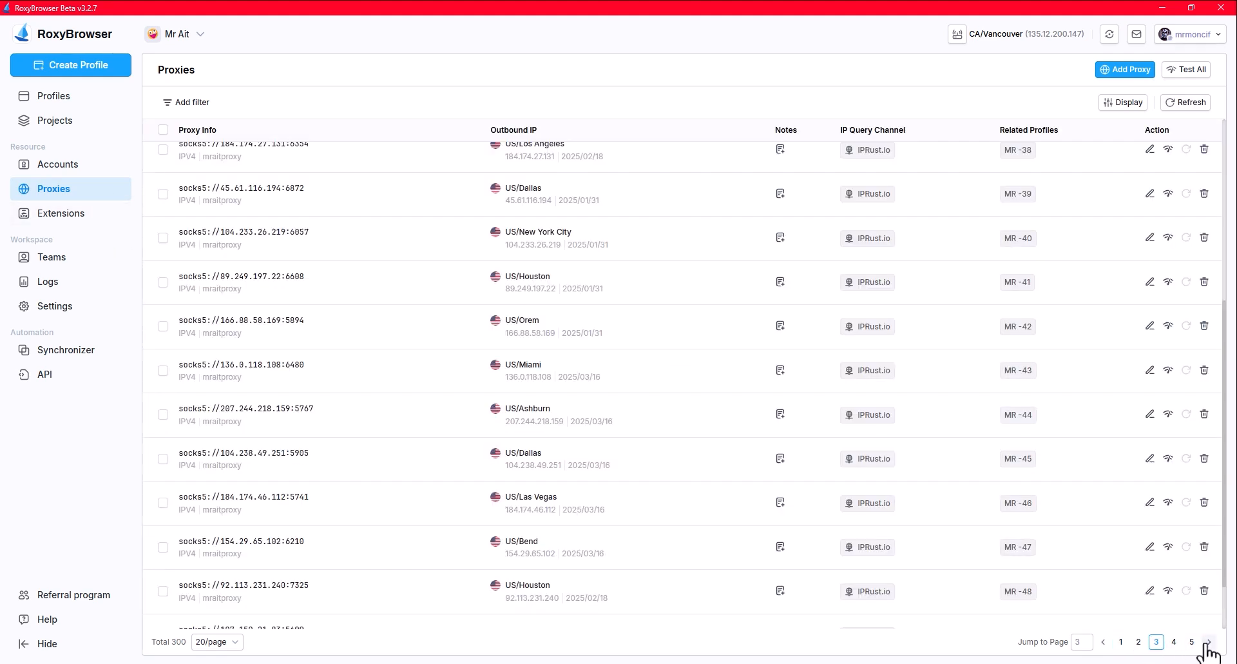
left_click(1207, 659)
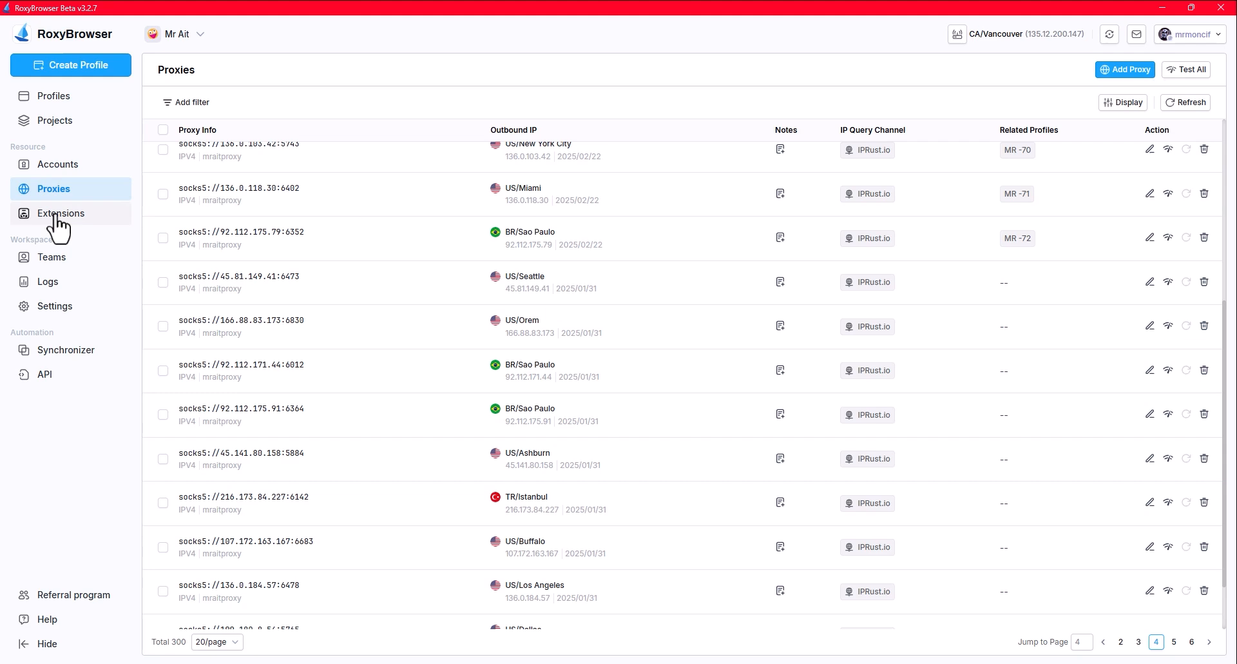
left_click(61, 213)
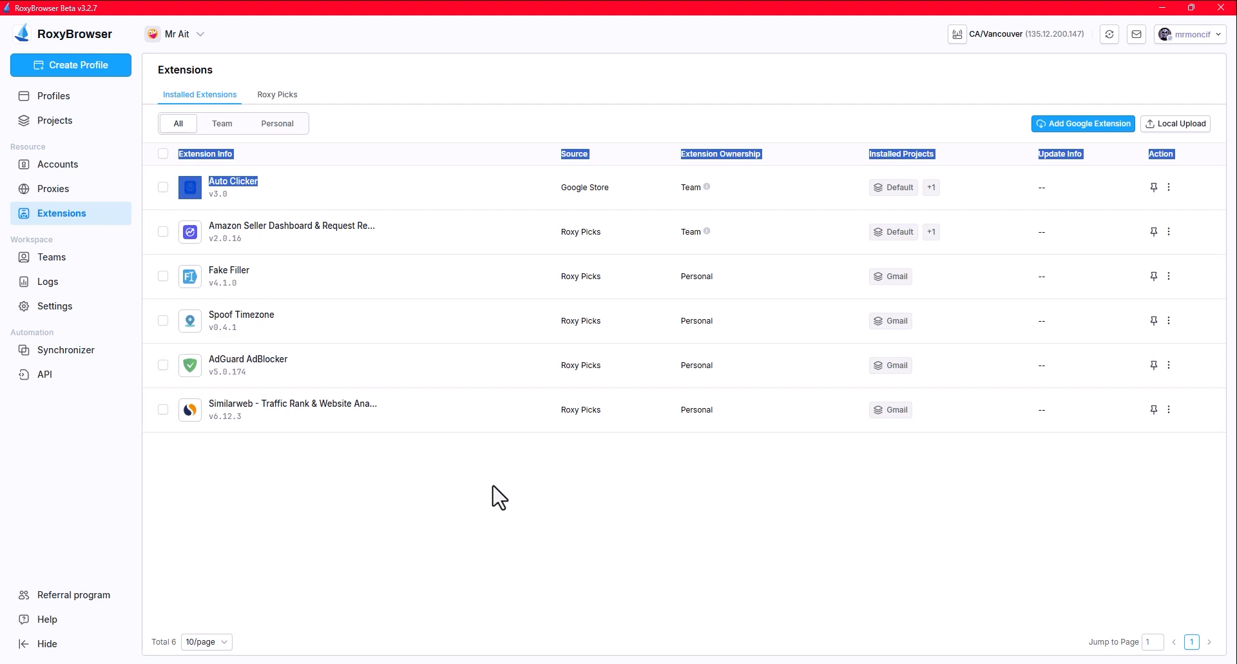
mouse_move(770, 320)
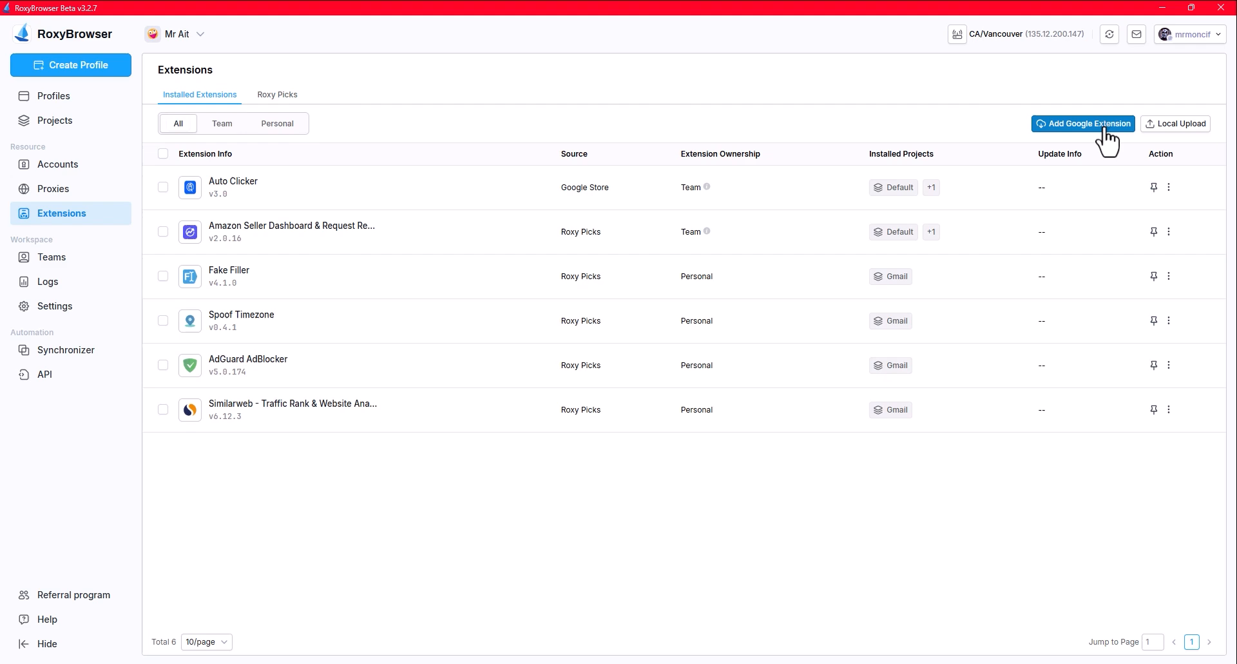
Cancel adding a Google extension, browse the Roxy Picks catalog, then view the one-owner Teams page
left_click(1084, 123)
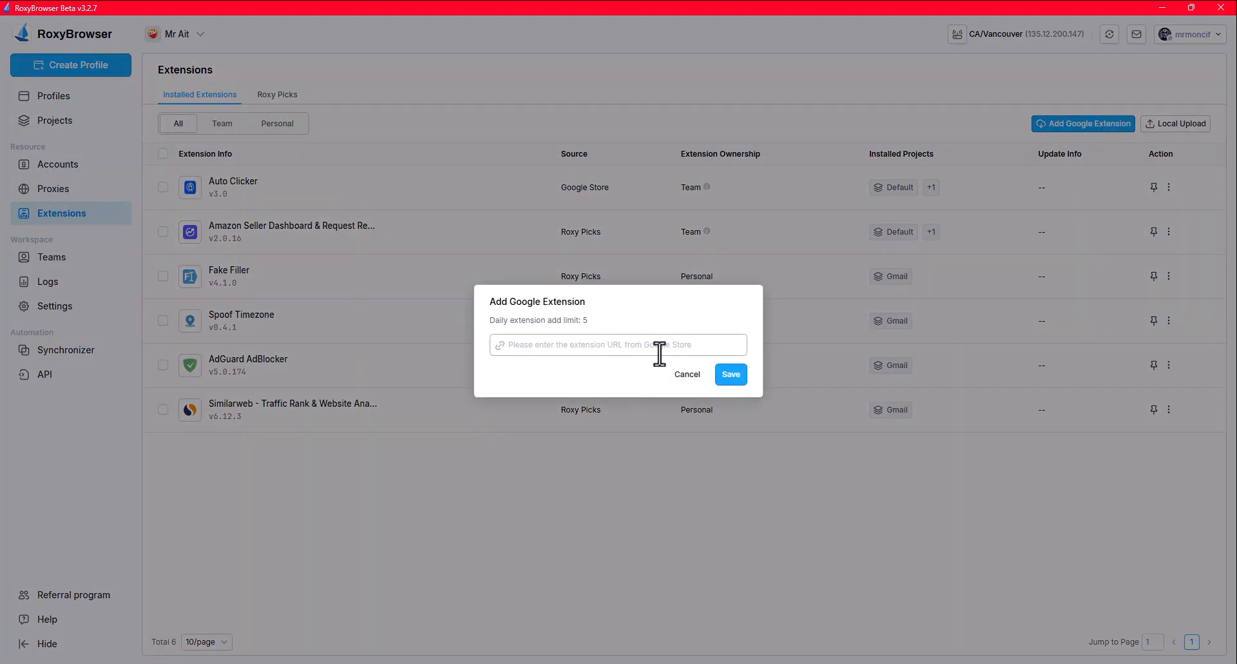
left_click(688, 374)
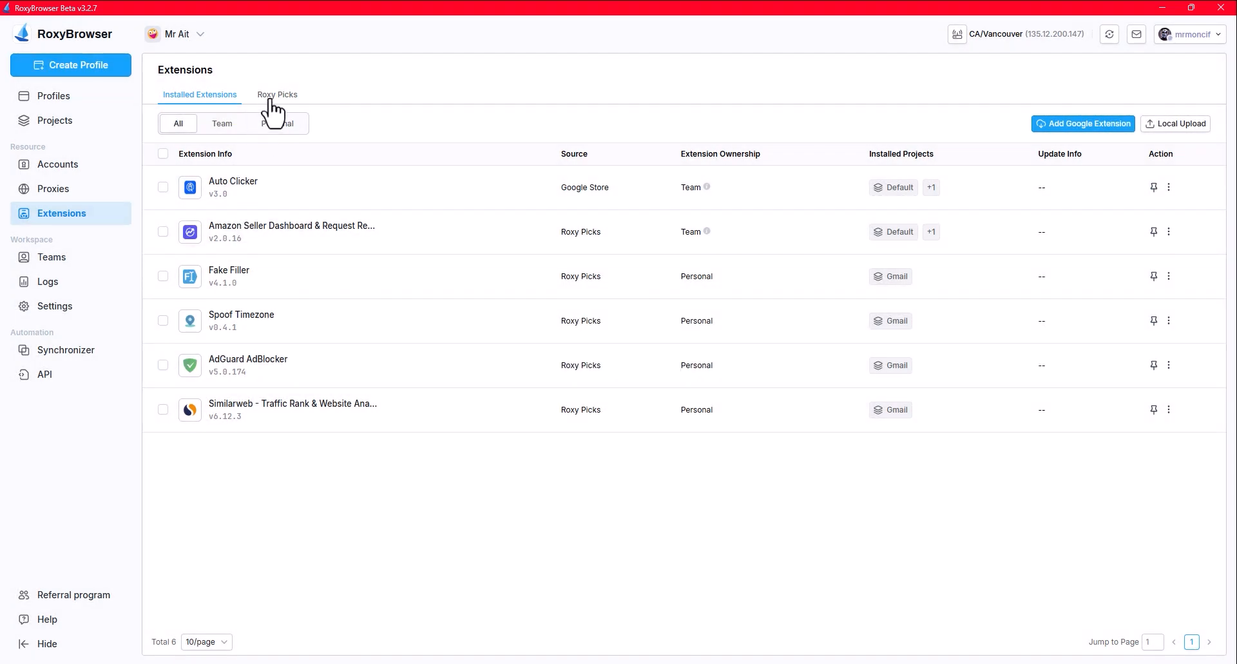
left_click(277, 94)
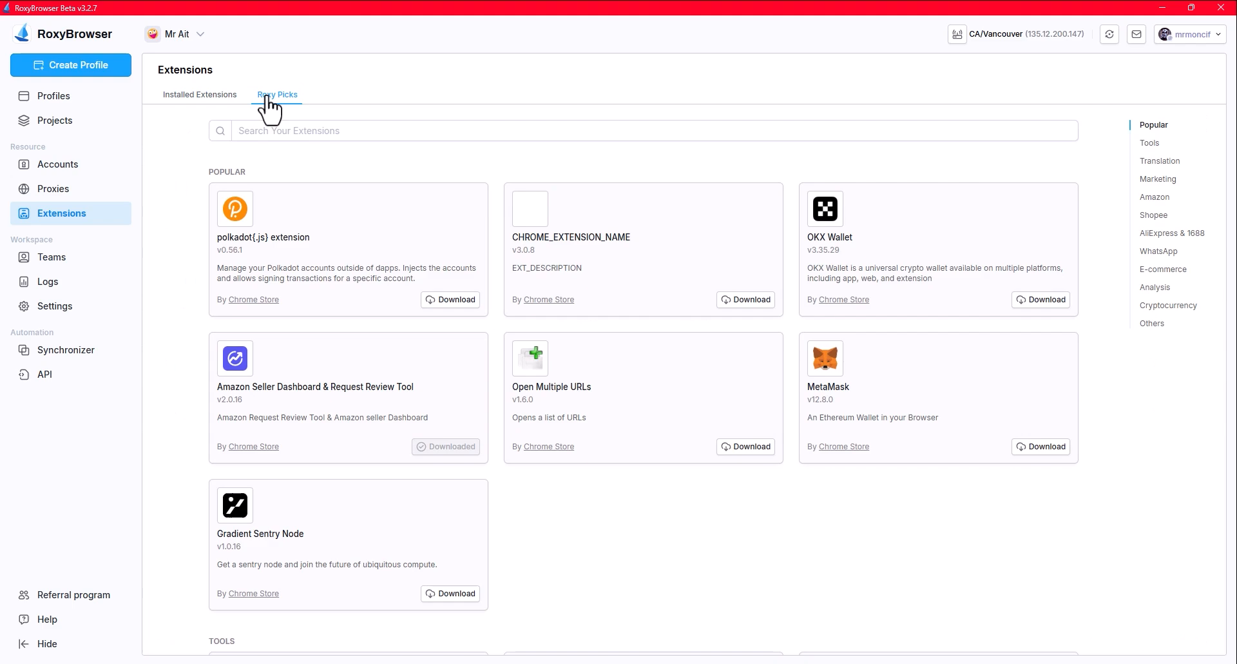
left_click(277, 95)
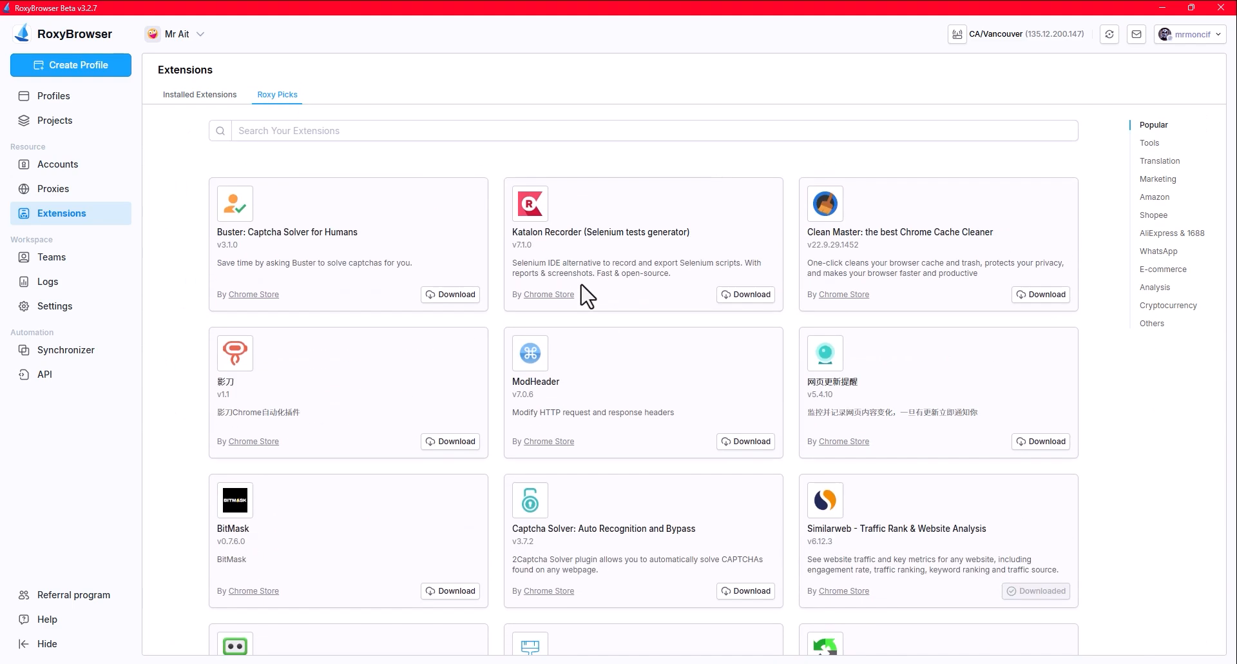
scroll("down", 3)
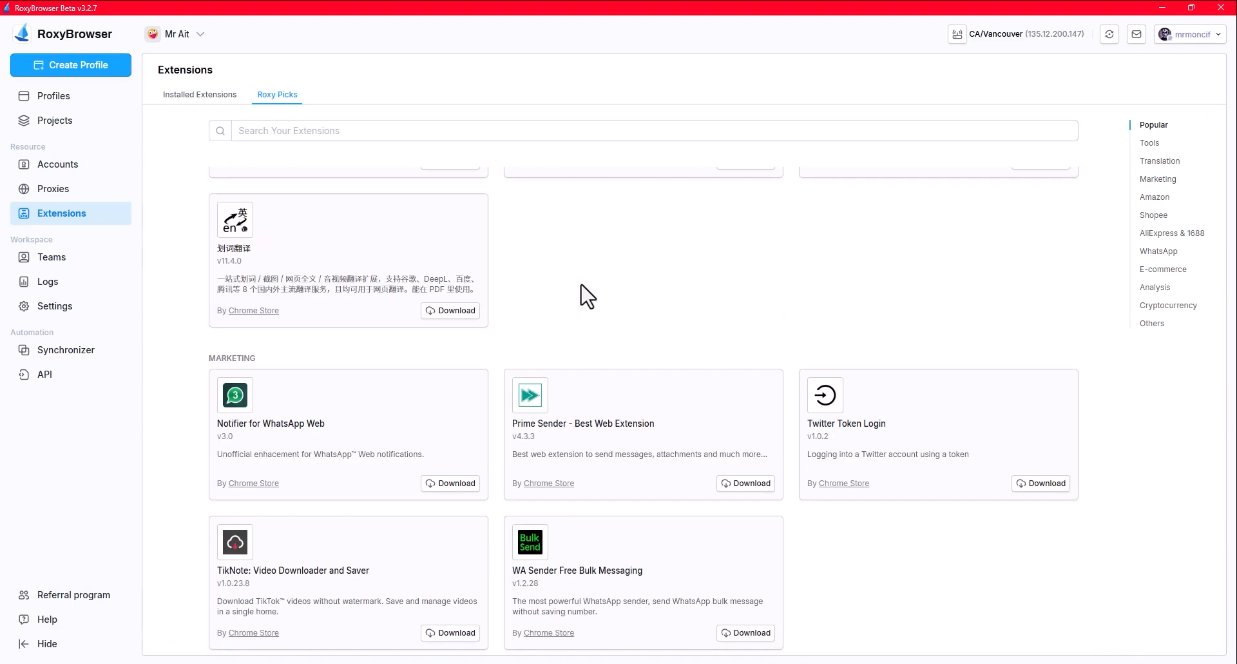
scroll("down", 3)
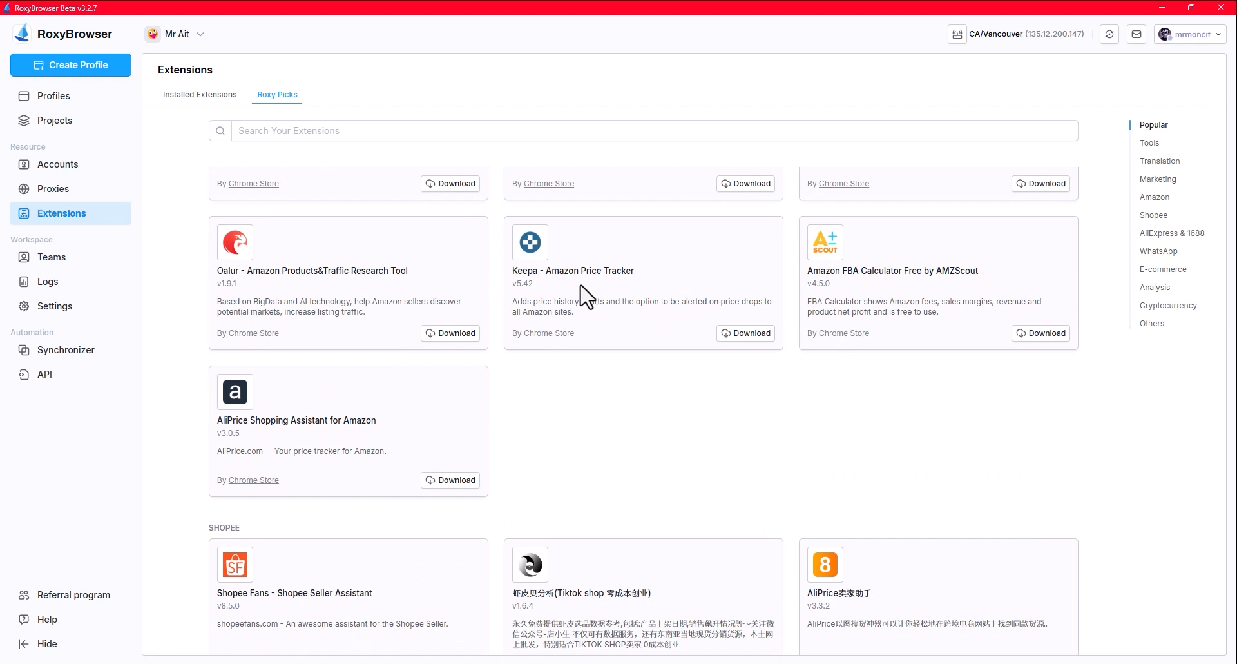
left_click(52, 257)
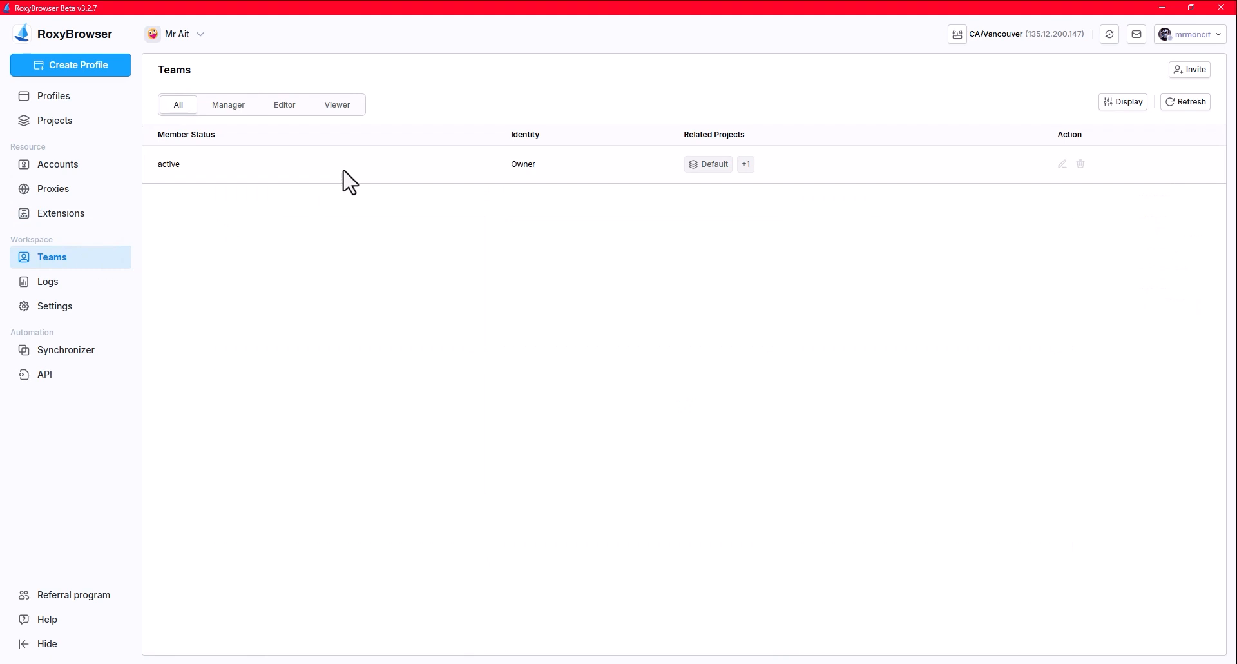
mouse_move(342, 181)
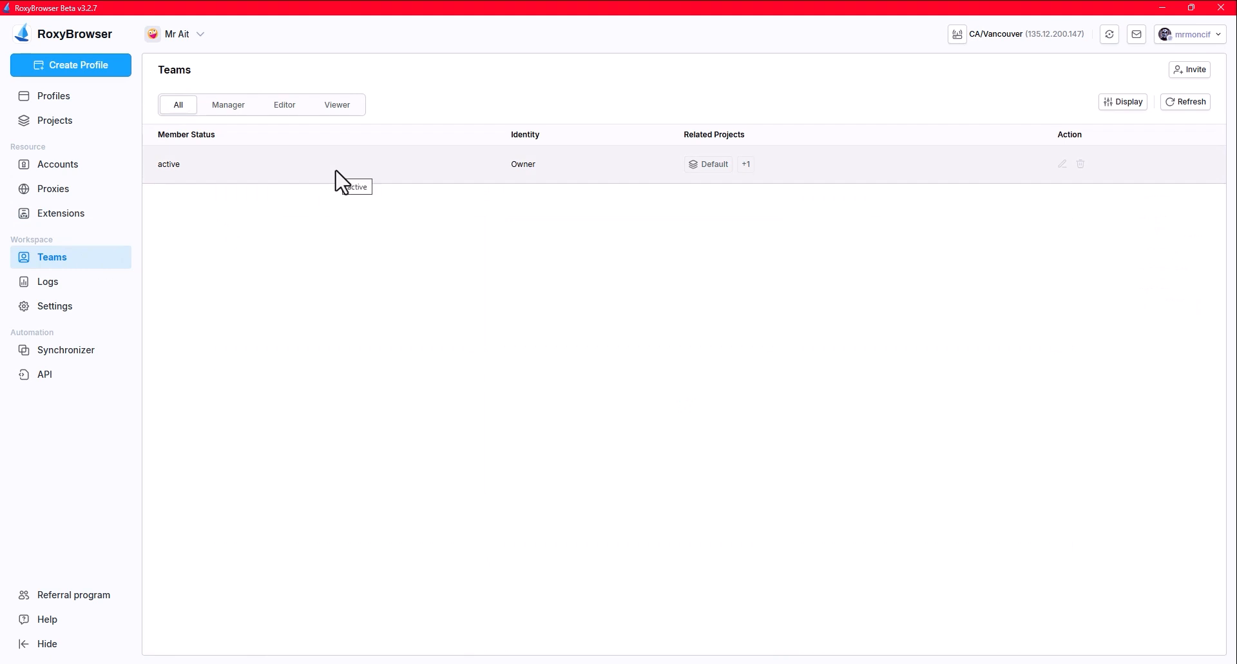
mouse_move(887, 330)
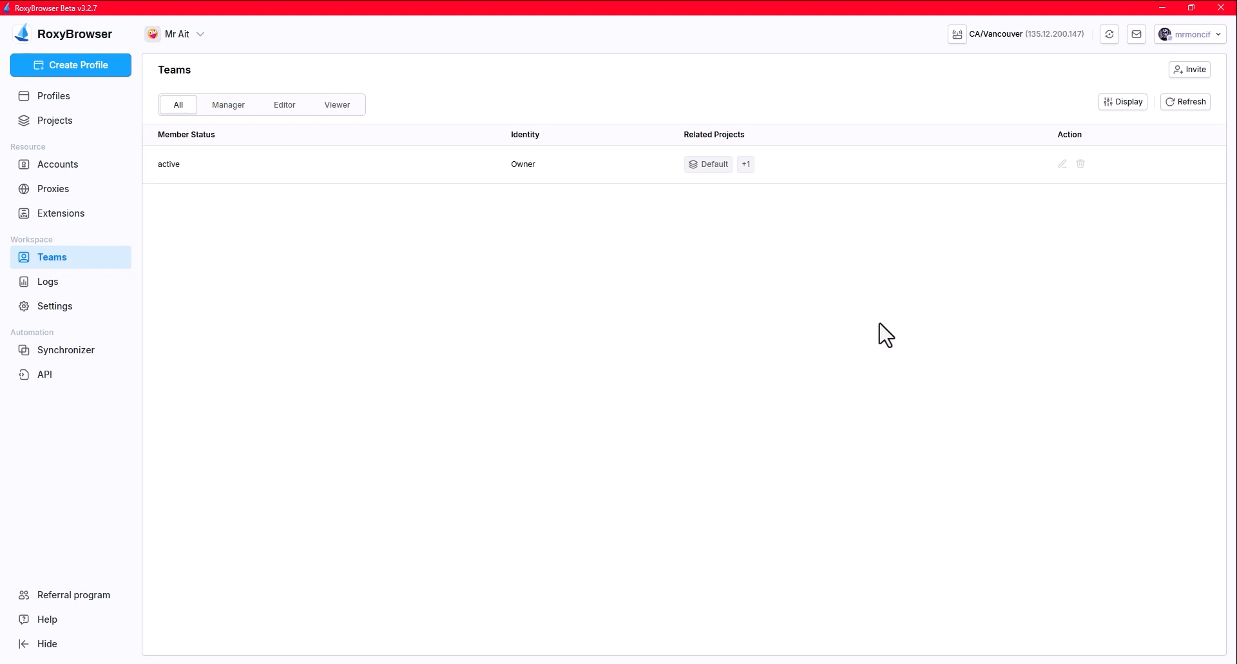
mouse_move(968, 306)
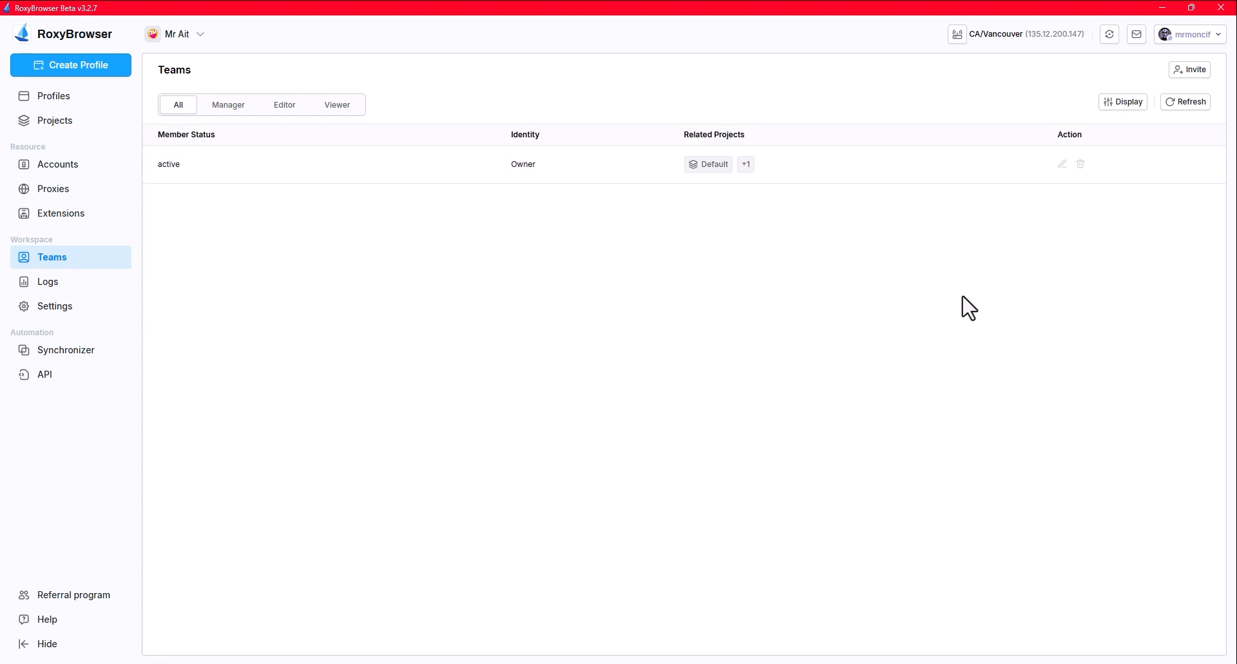
mouse_move(672, 270)
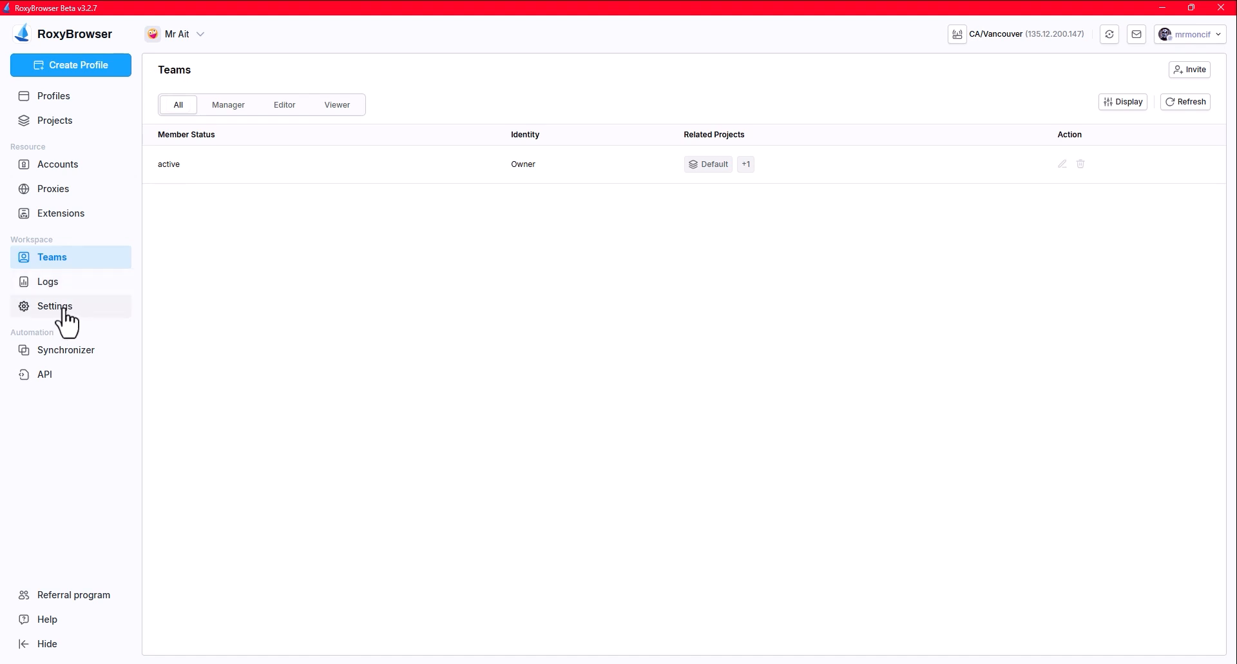
mouse_move(70, 315)
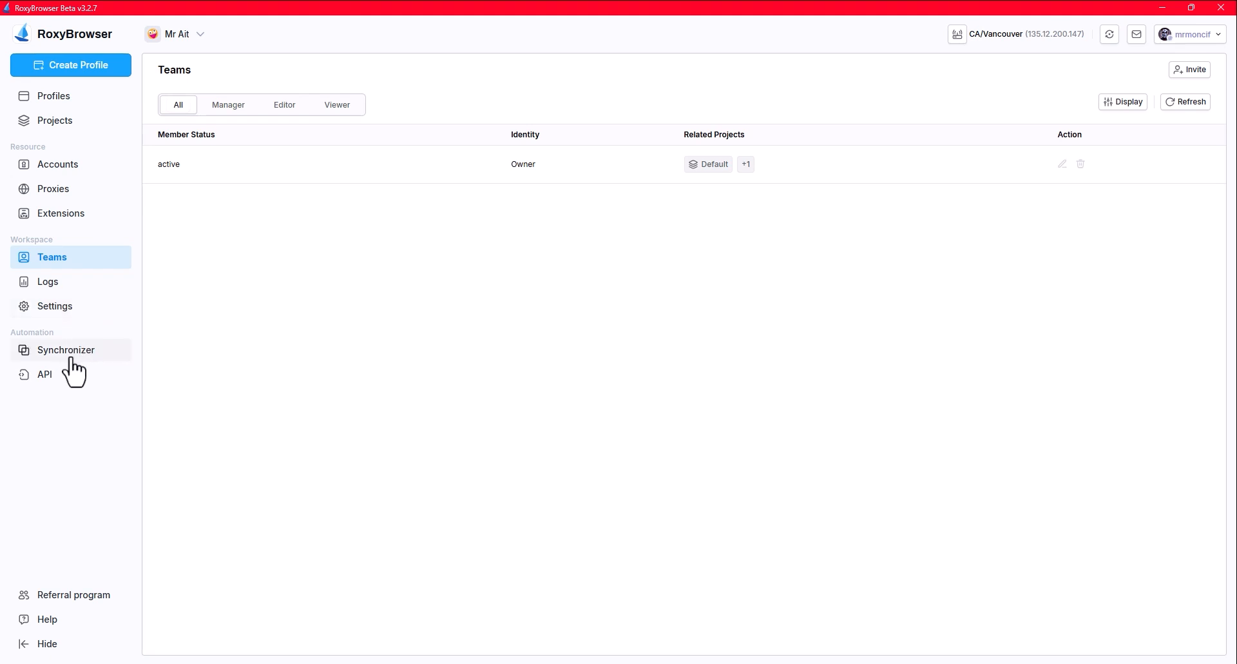
mouse_move(69, 363)
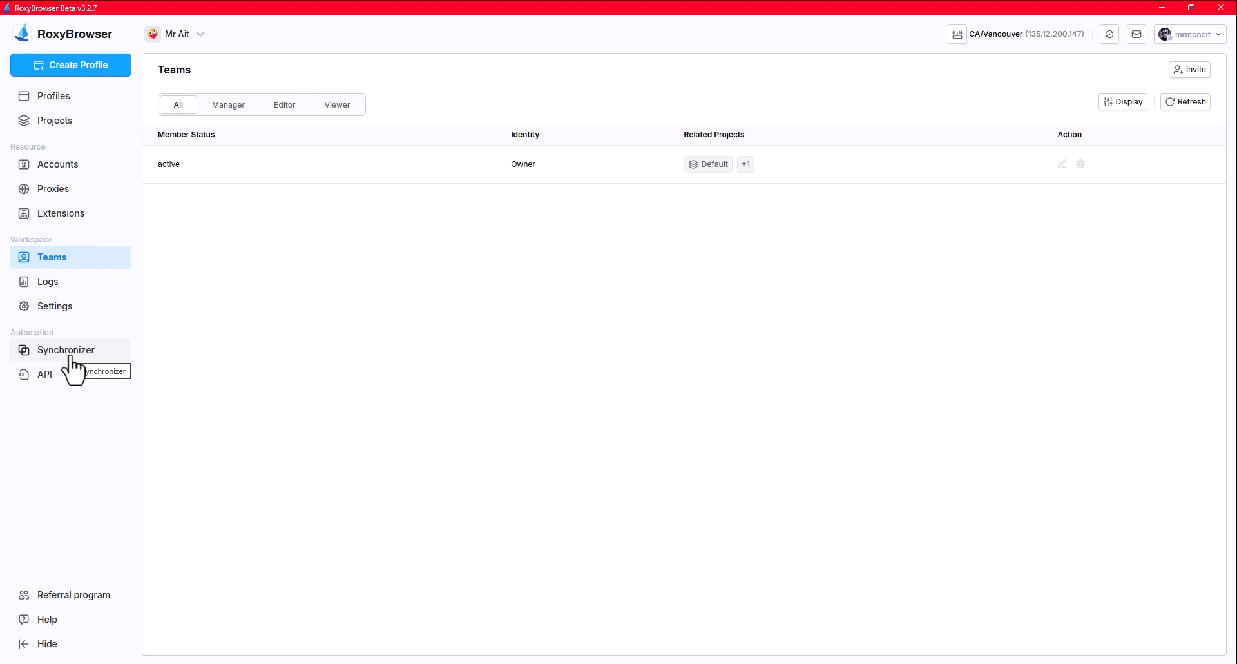
Open profiles Mr Ait_1 to Mr Ait_3 together and list them in Synchronizer, Mr Ait_1 as main
left_click(66, 350)
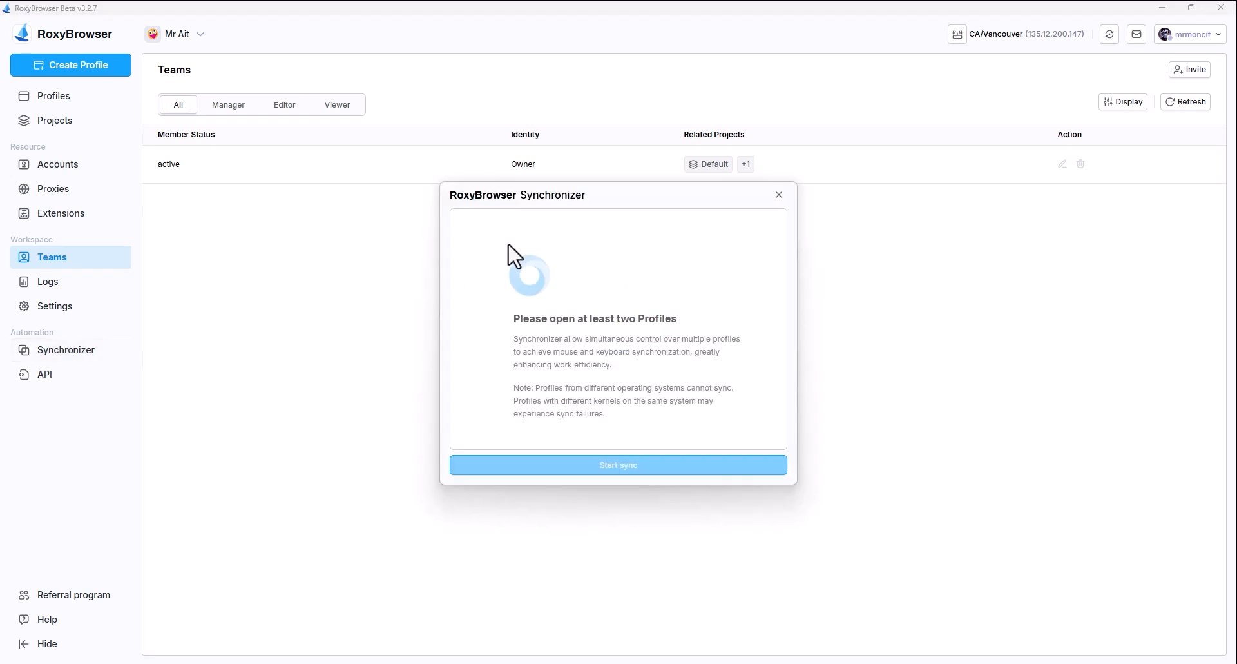
mouse_move(589, 212)
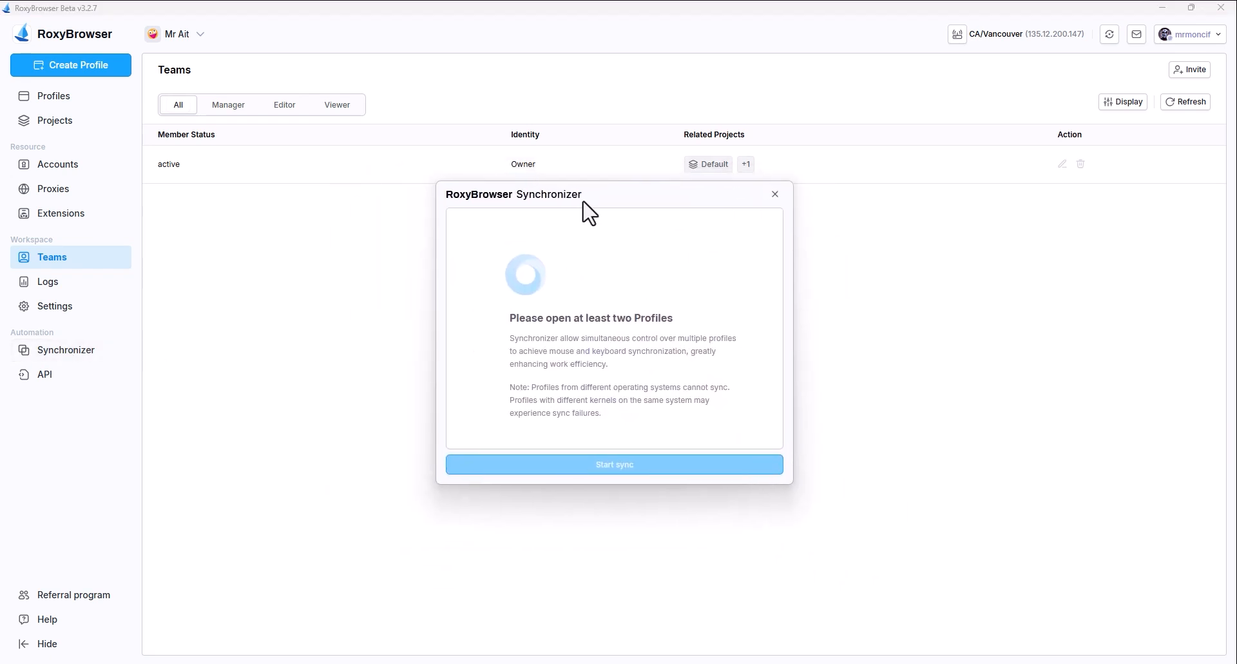
left_click(54, 95)
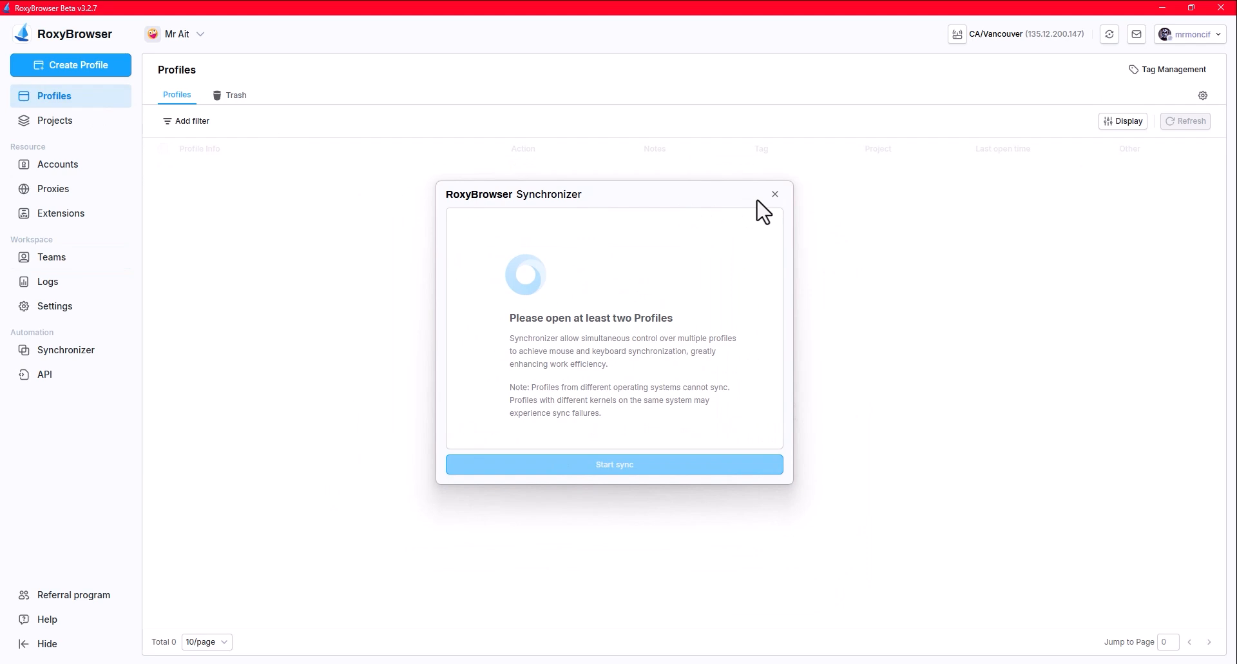
left_click(775, 194)
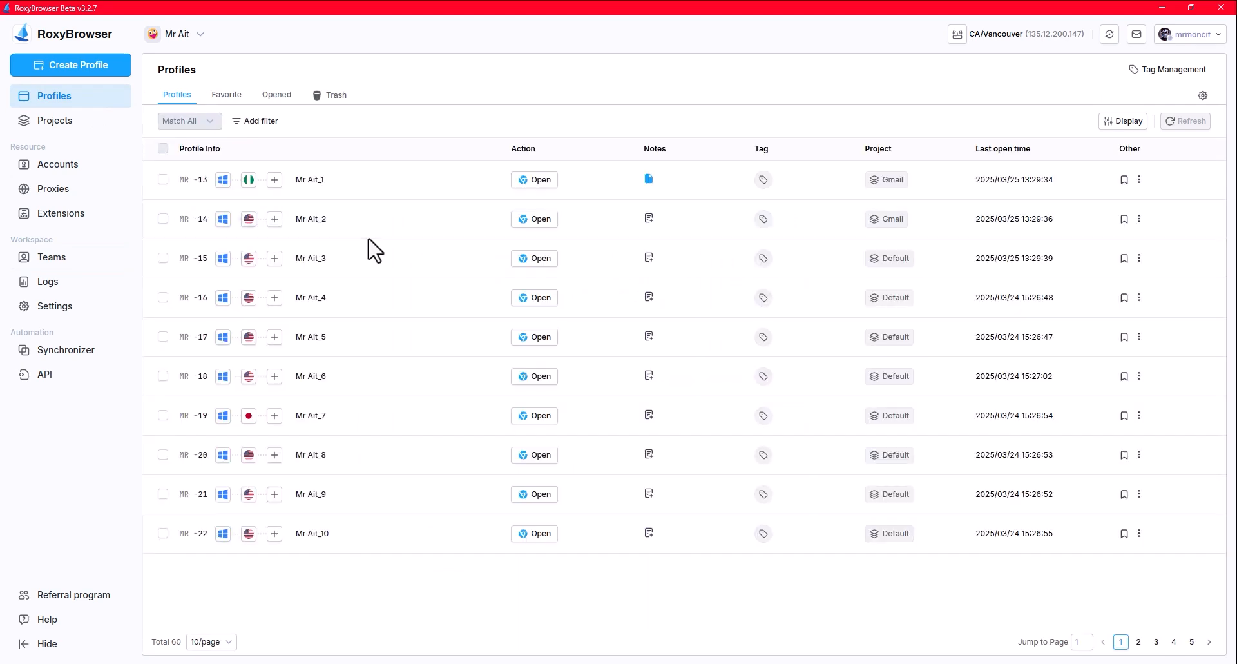
left_click(162, 179)
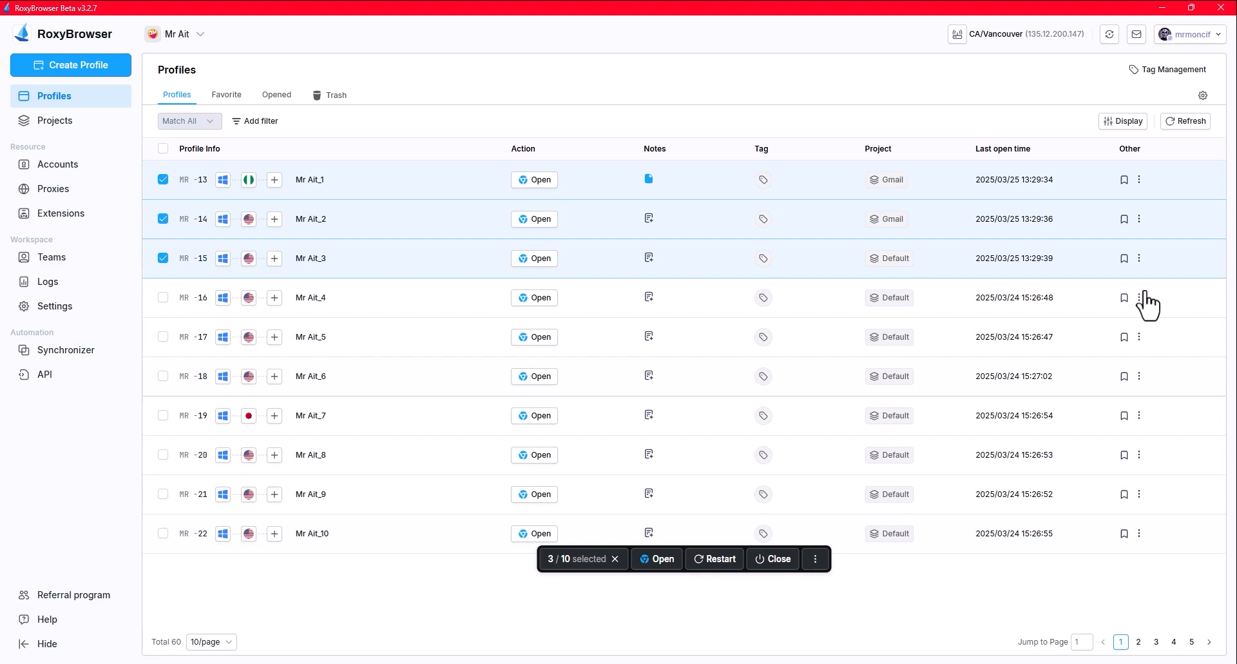
mouse_move(635, 364)
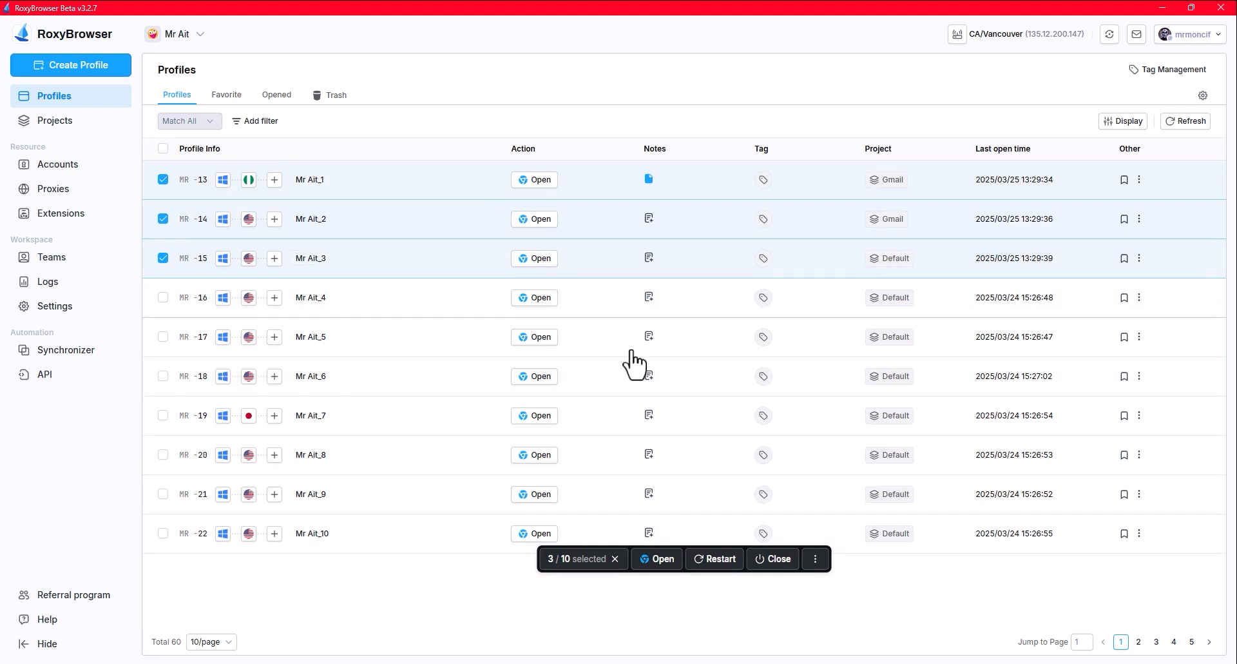
mouse_move(667, 568)
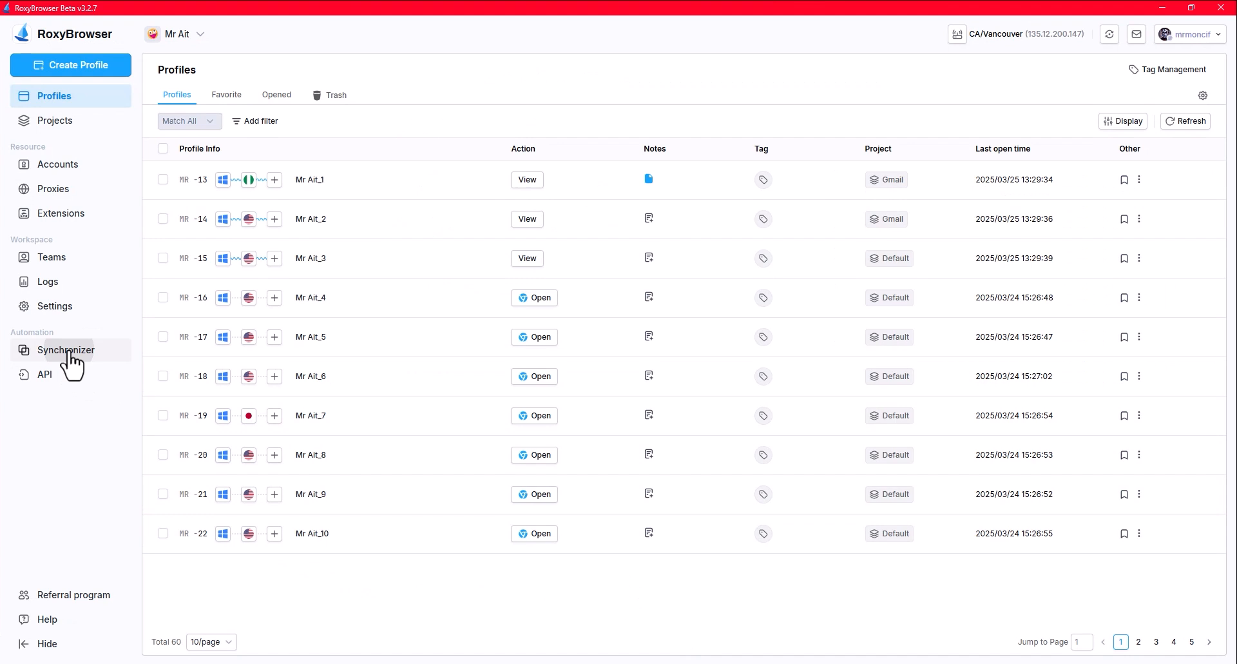
left_click(66, 350)
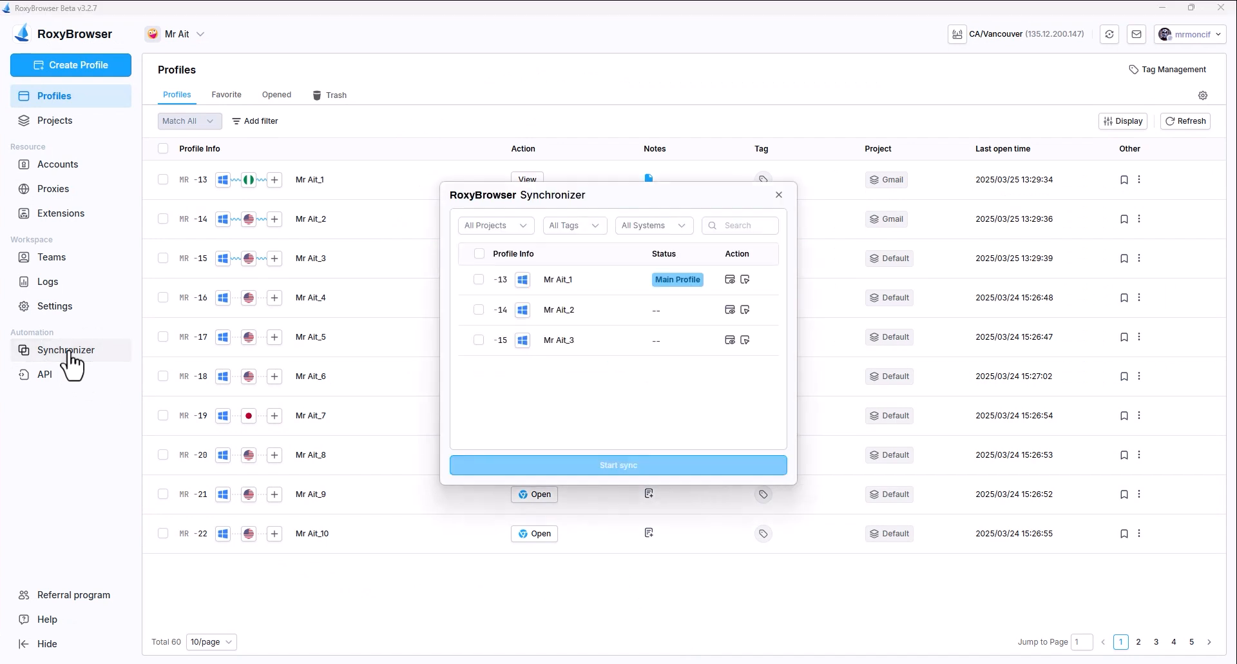
Sync all three open profiles and load bing.com in every window
left_click(479, 254)
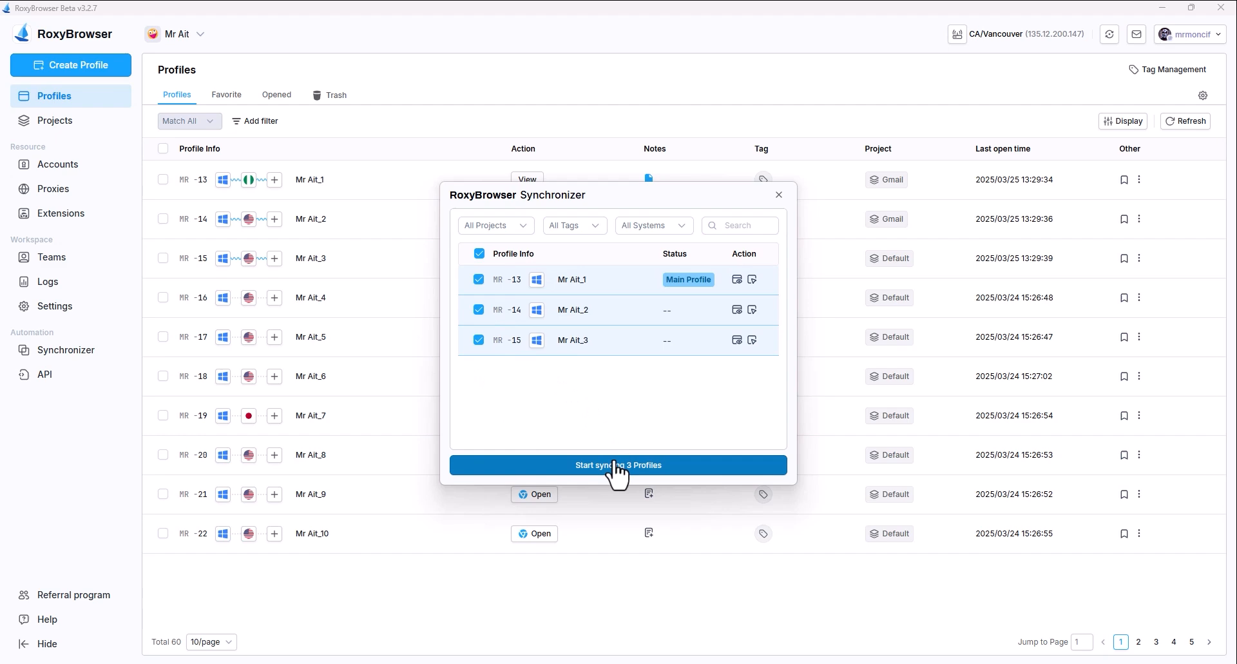
left_click(618, 465)
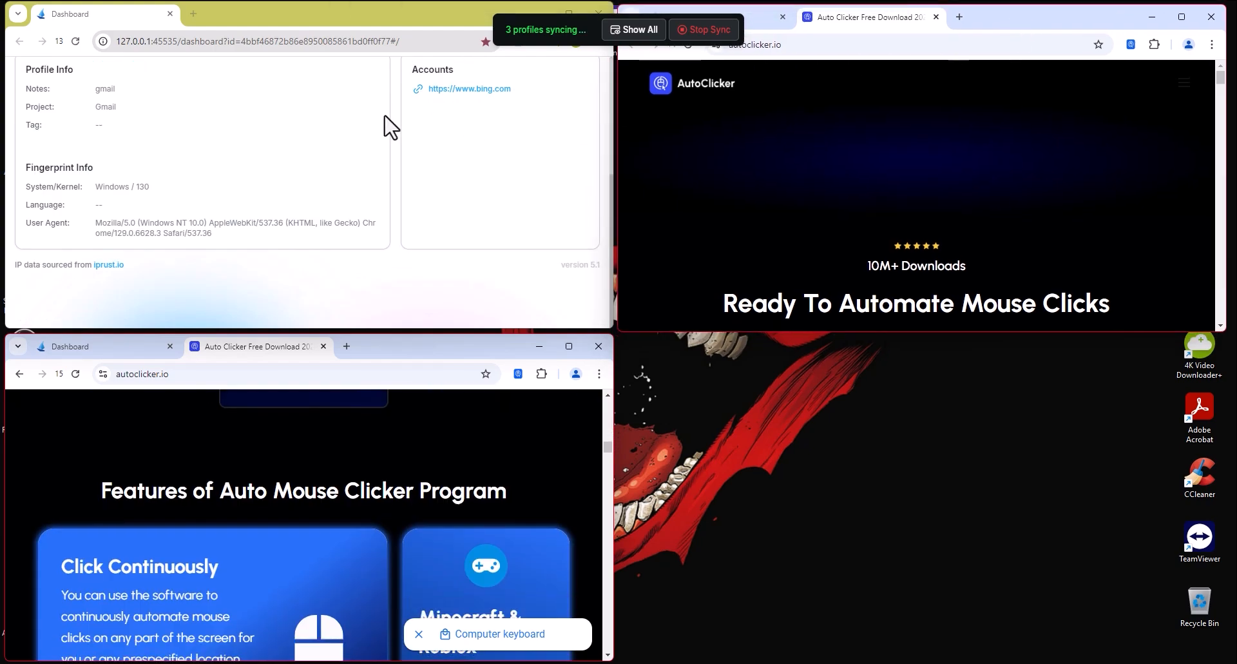
scroll("down", 3)
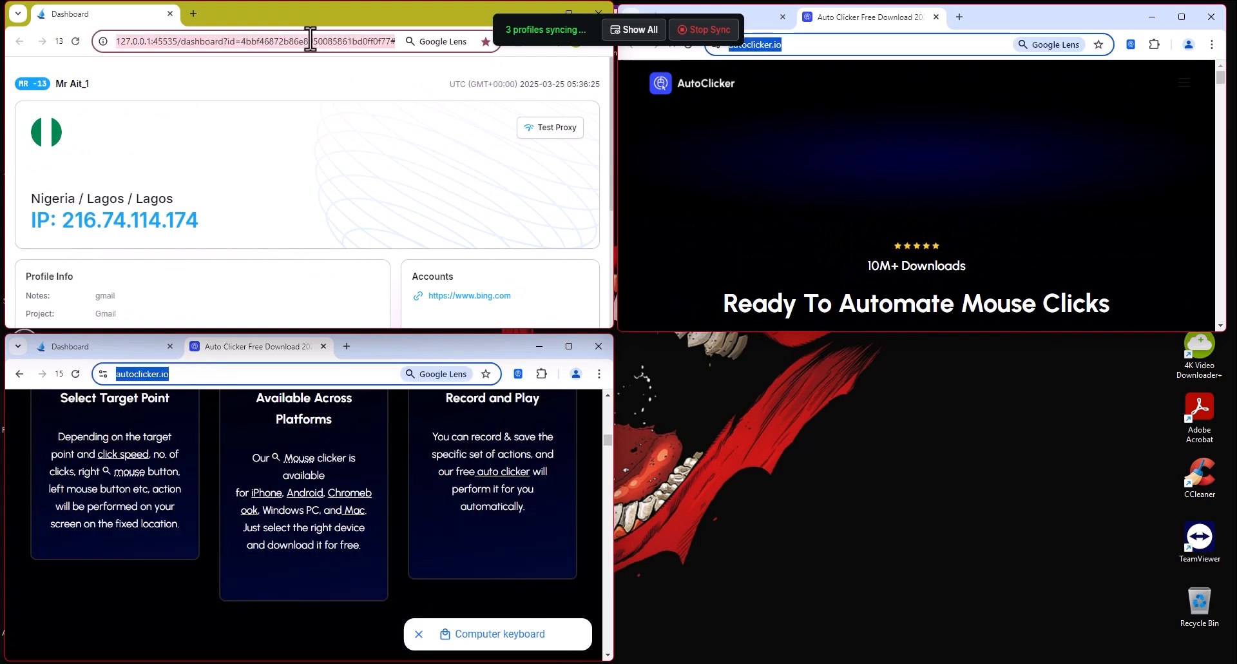
type("bing.com")
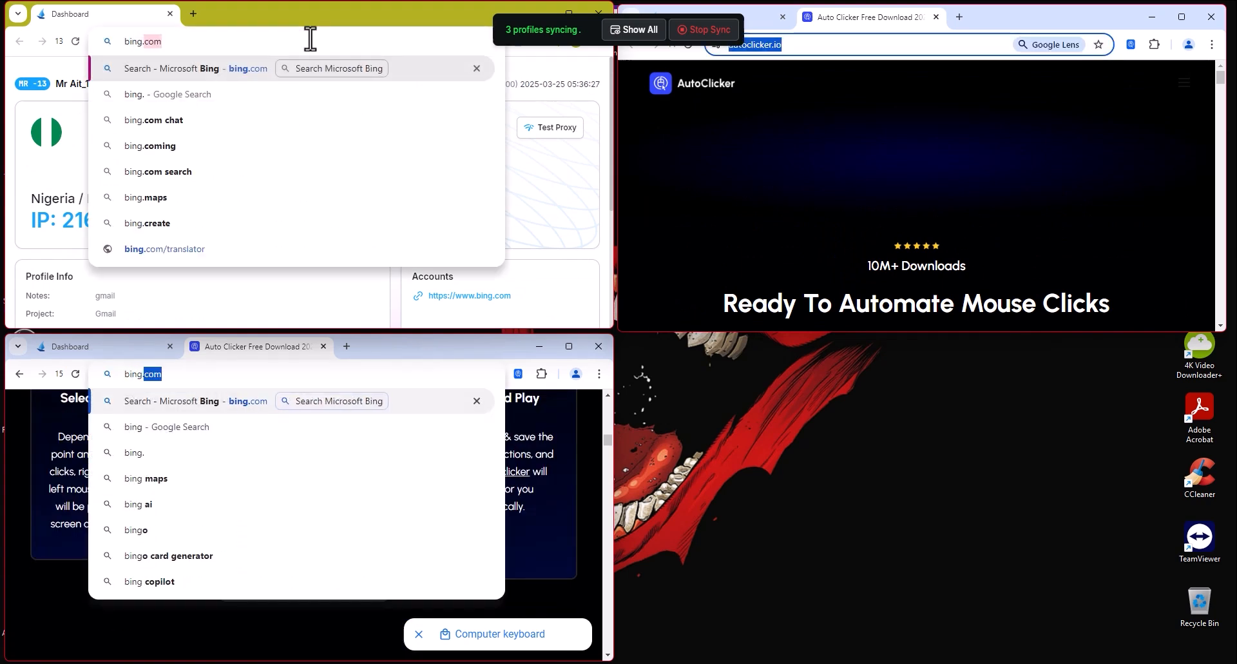
key("Enter")
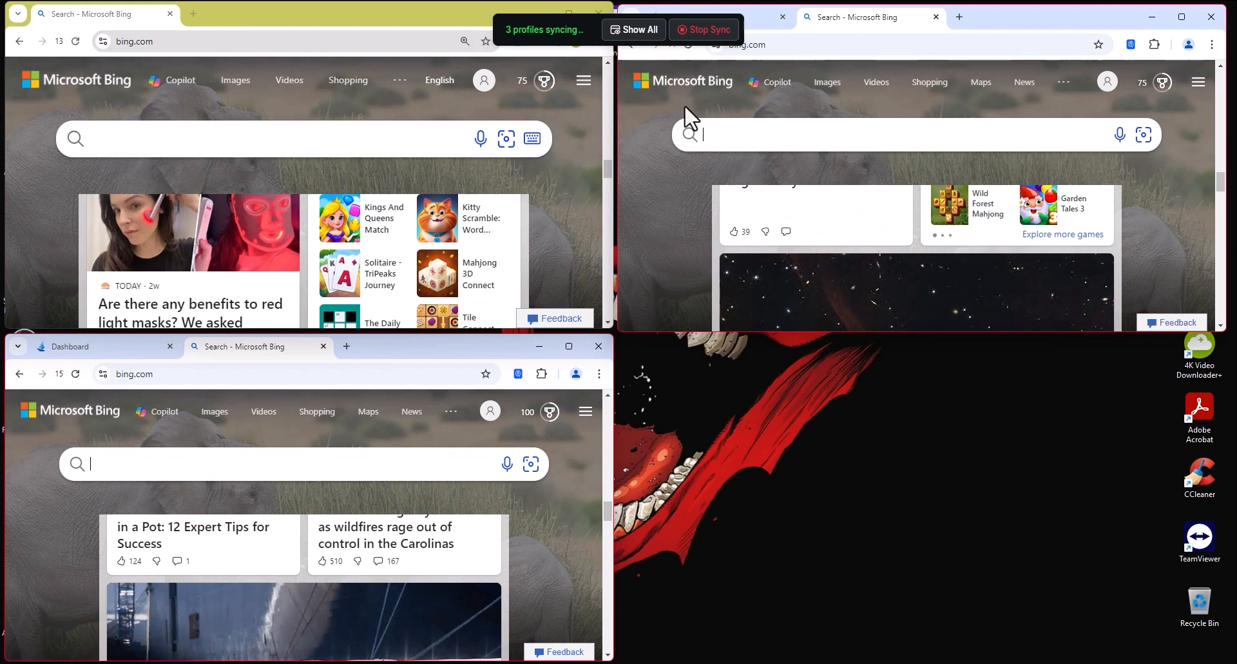
mouse_move(280, 87)
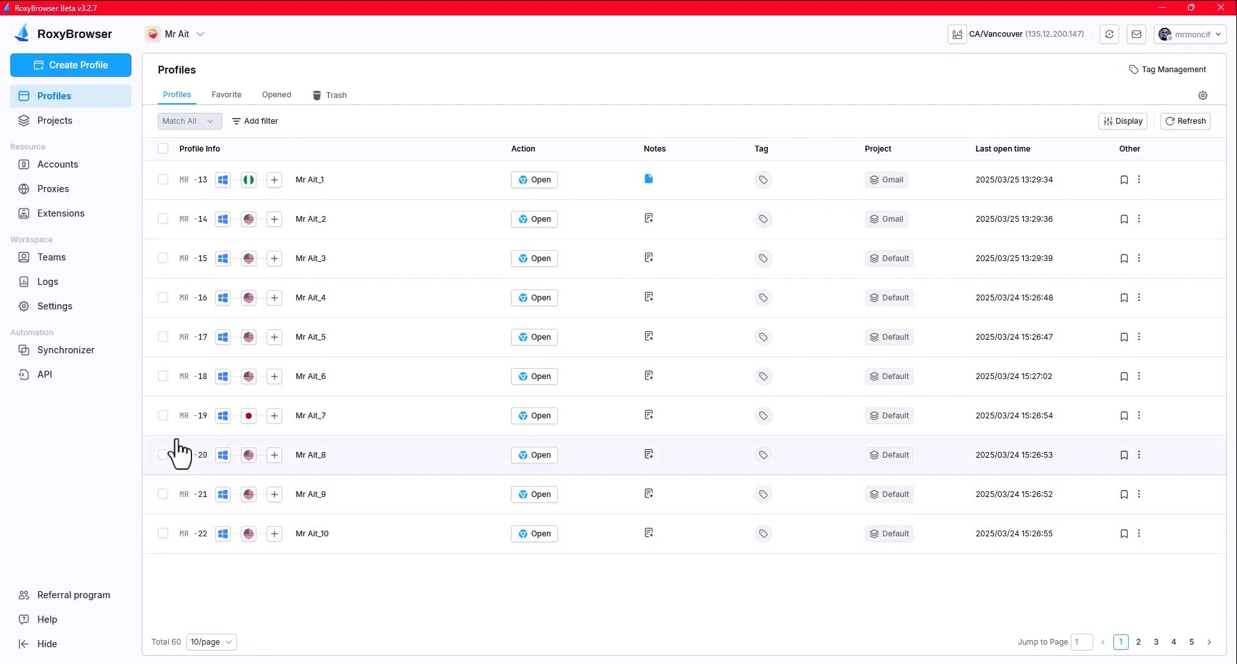
mouse_move(71, 379)
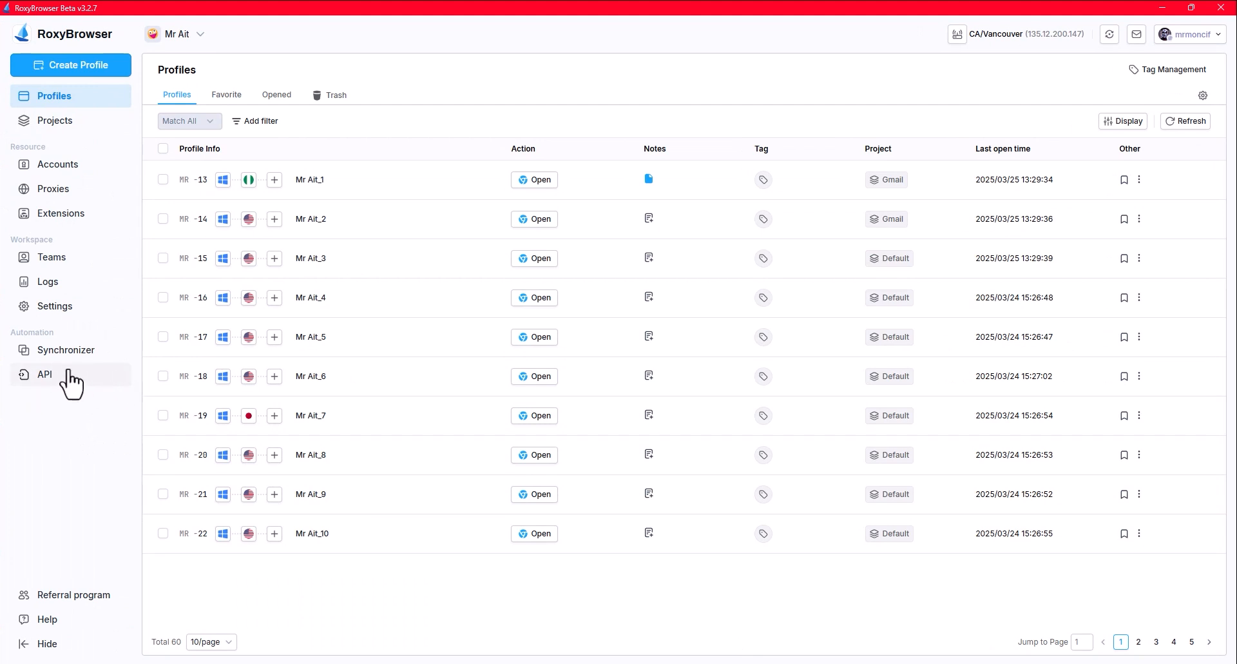
mouse_move(52, 393)
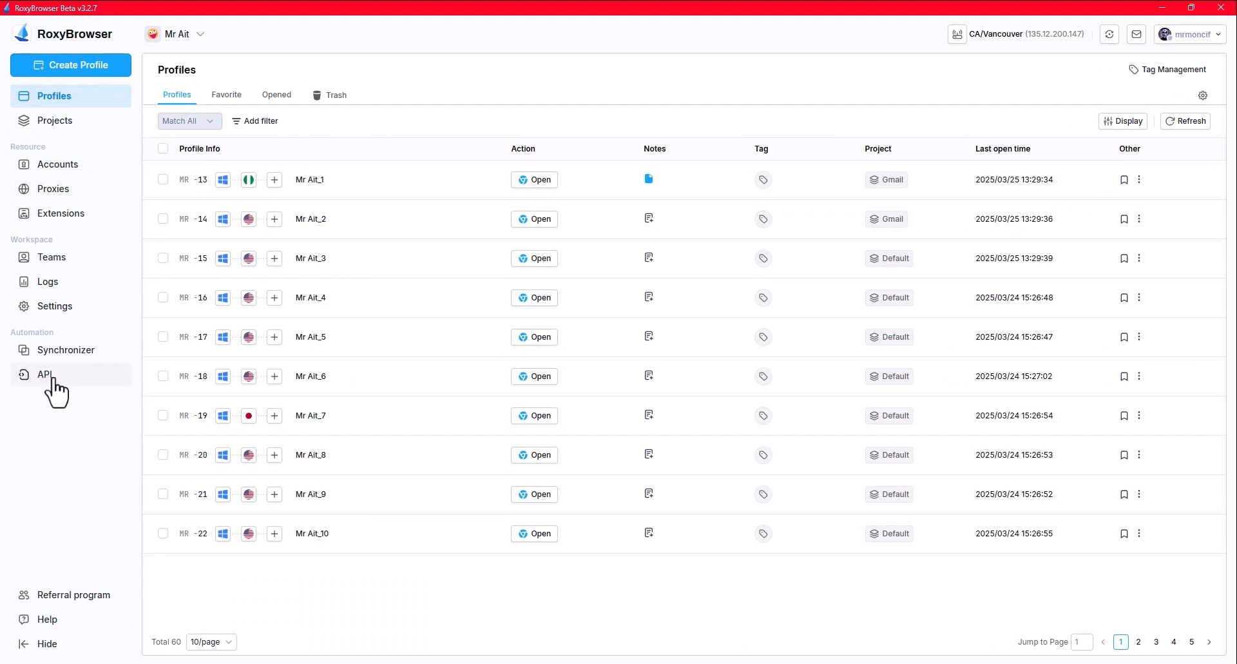
mouse_move(77, 392)
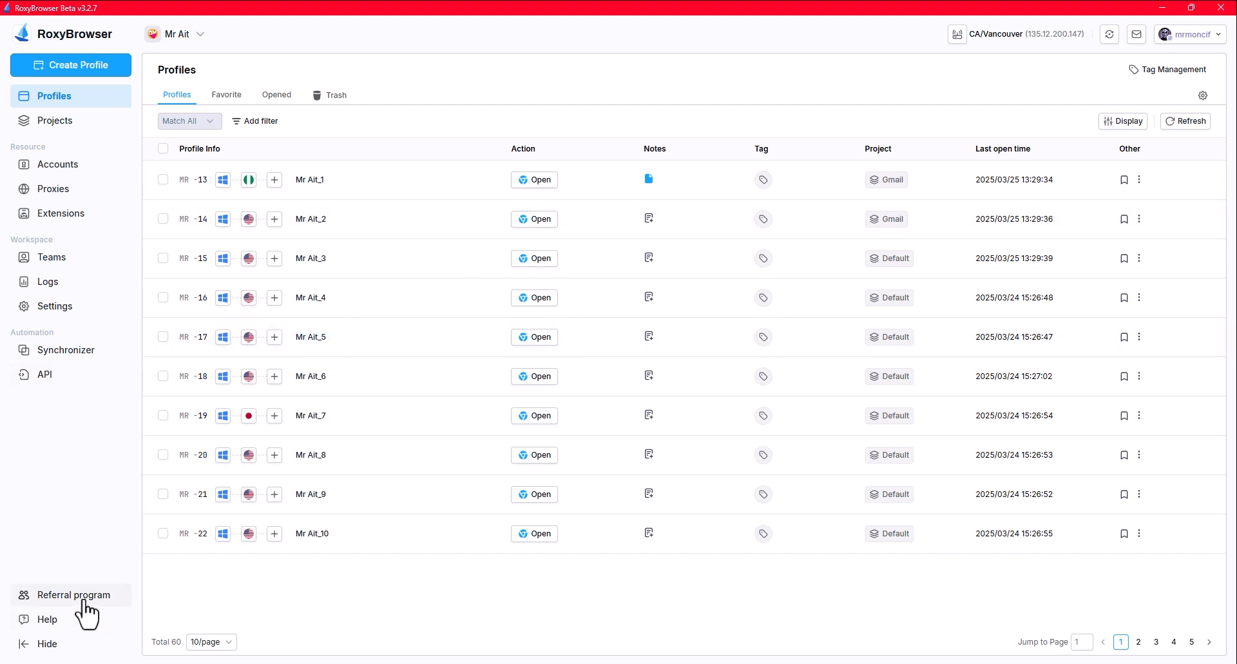
mouse_move(58, 625)
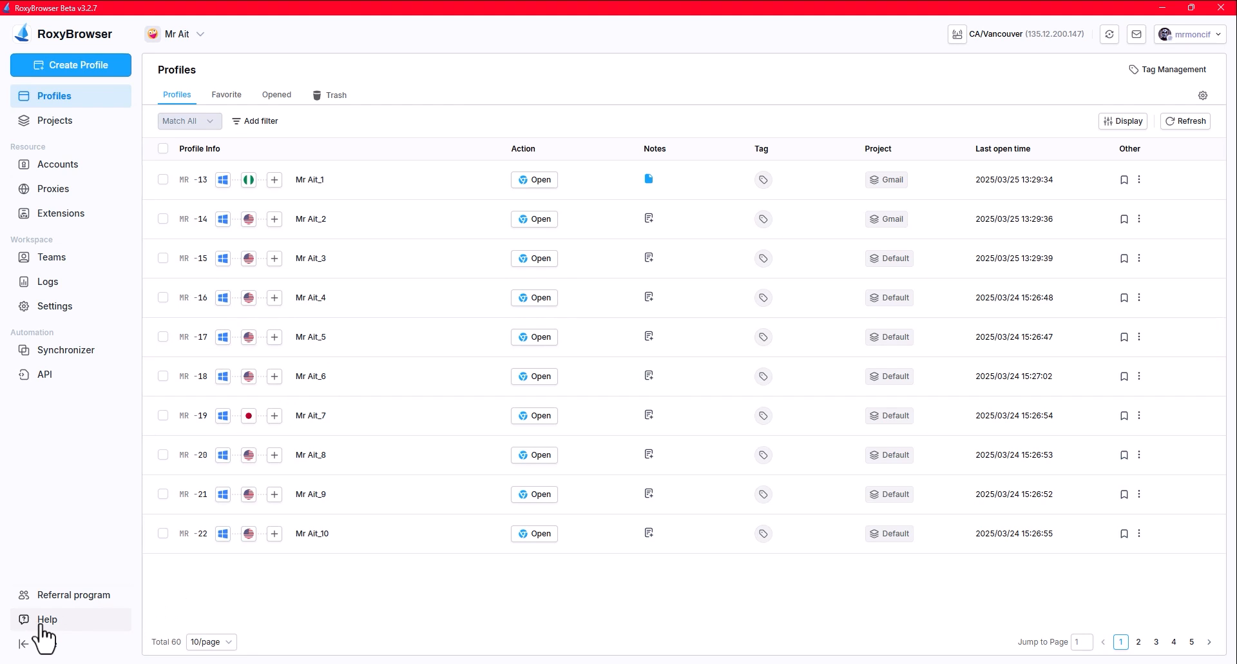
mouse_move(532, 90)
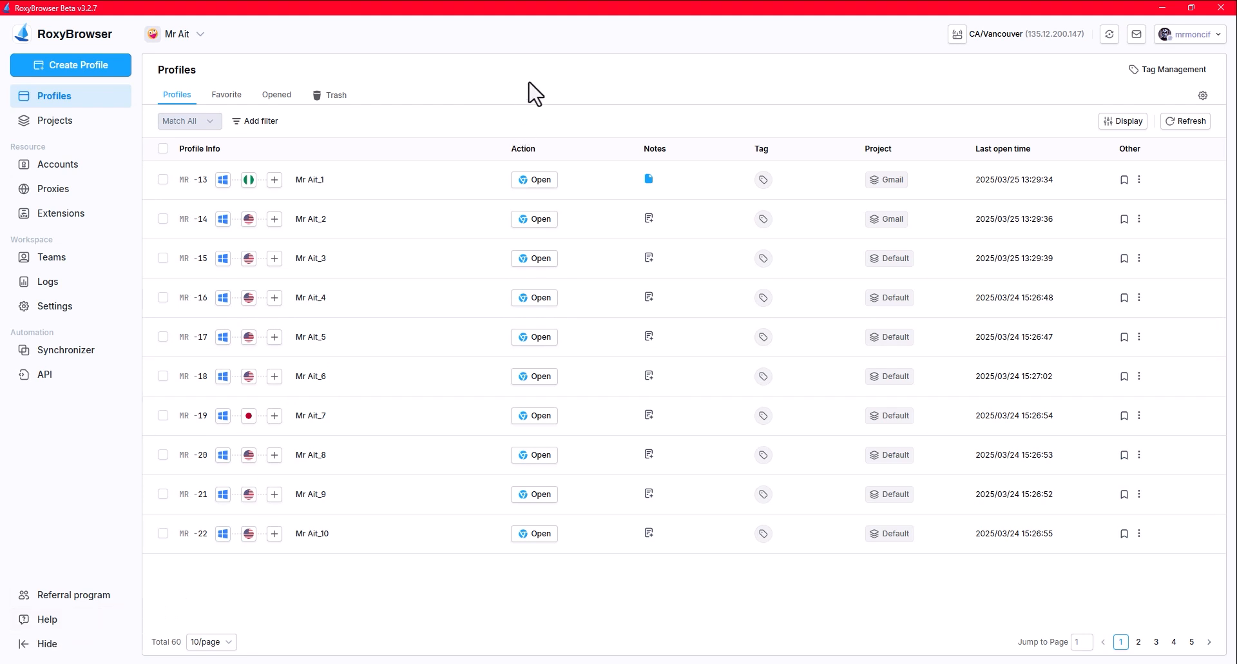
mouse_move(563, 249)
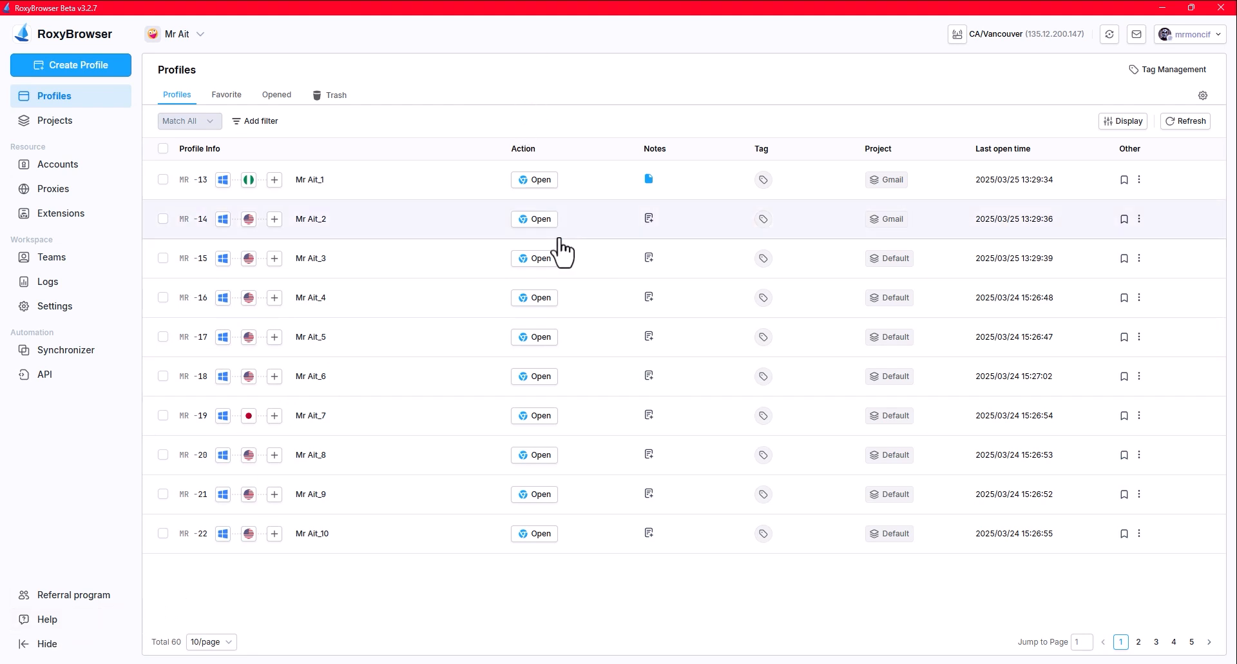